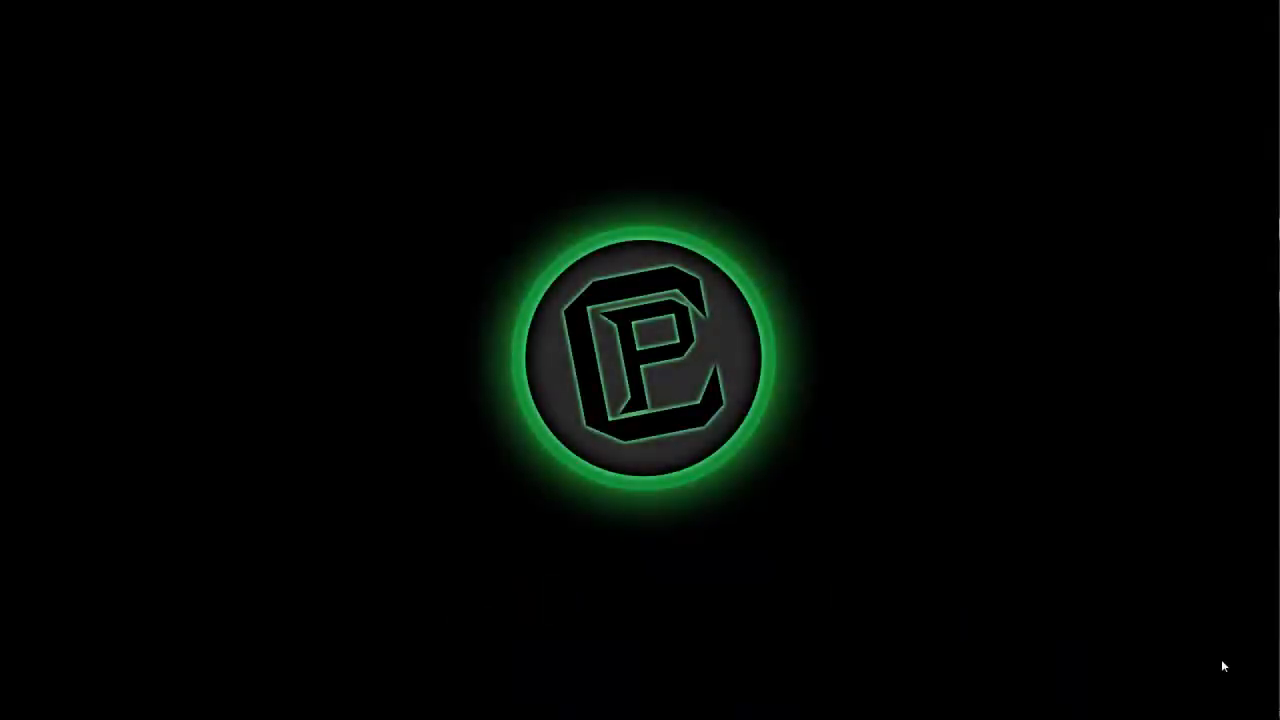
mouse_move(662, 376)
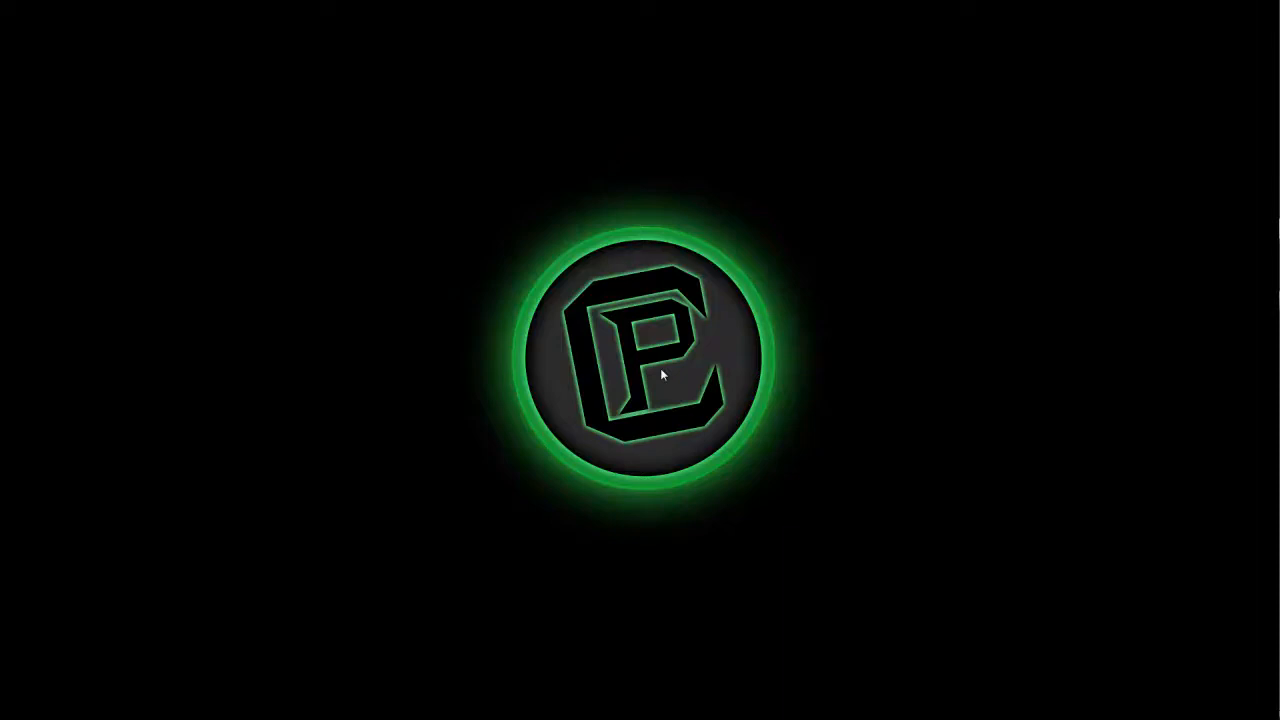
mouse_move(648, 268)
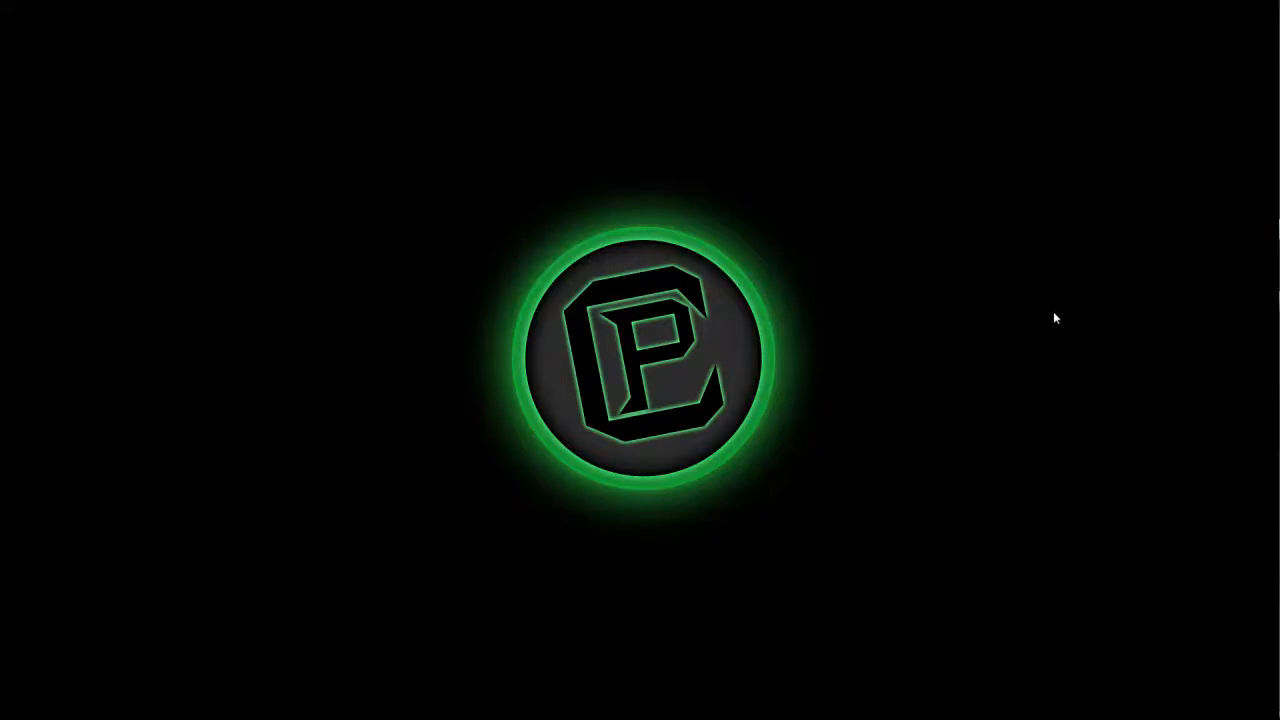
mouse_move(1048, 320)
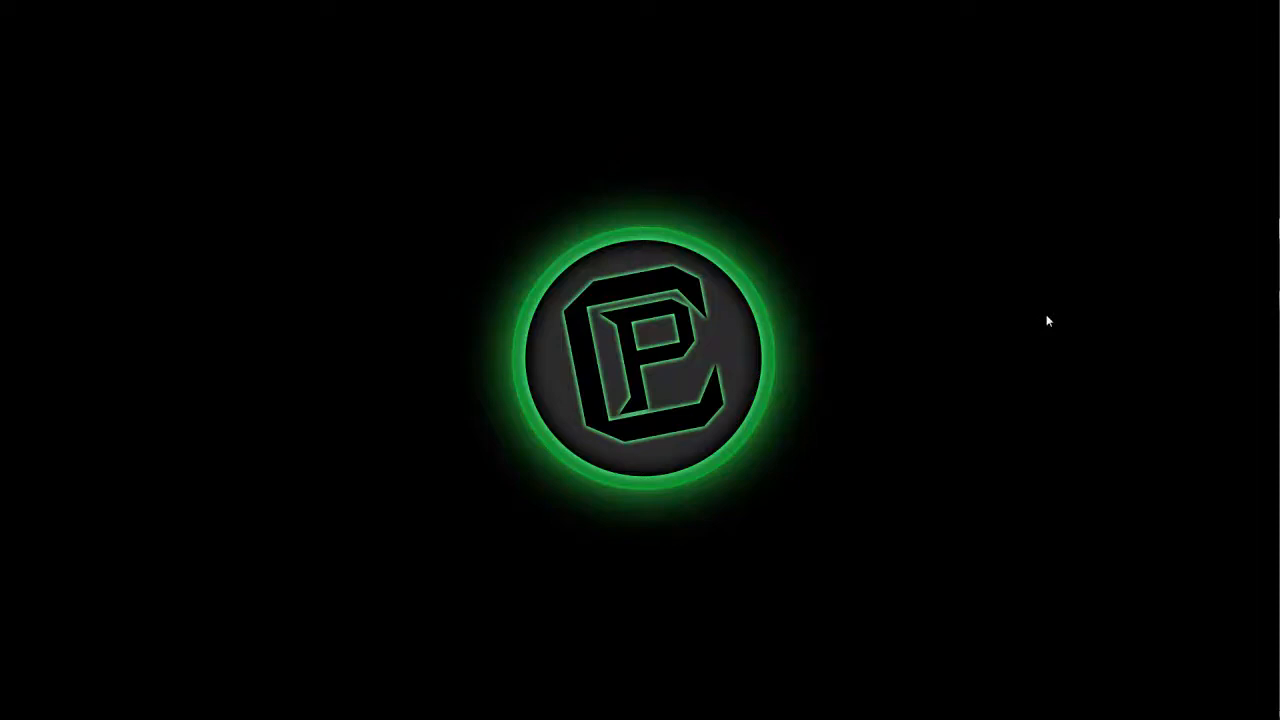
mouse_move(698, 330)
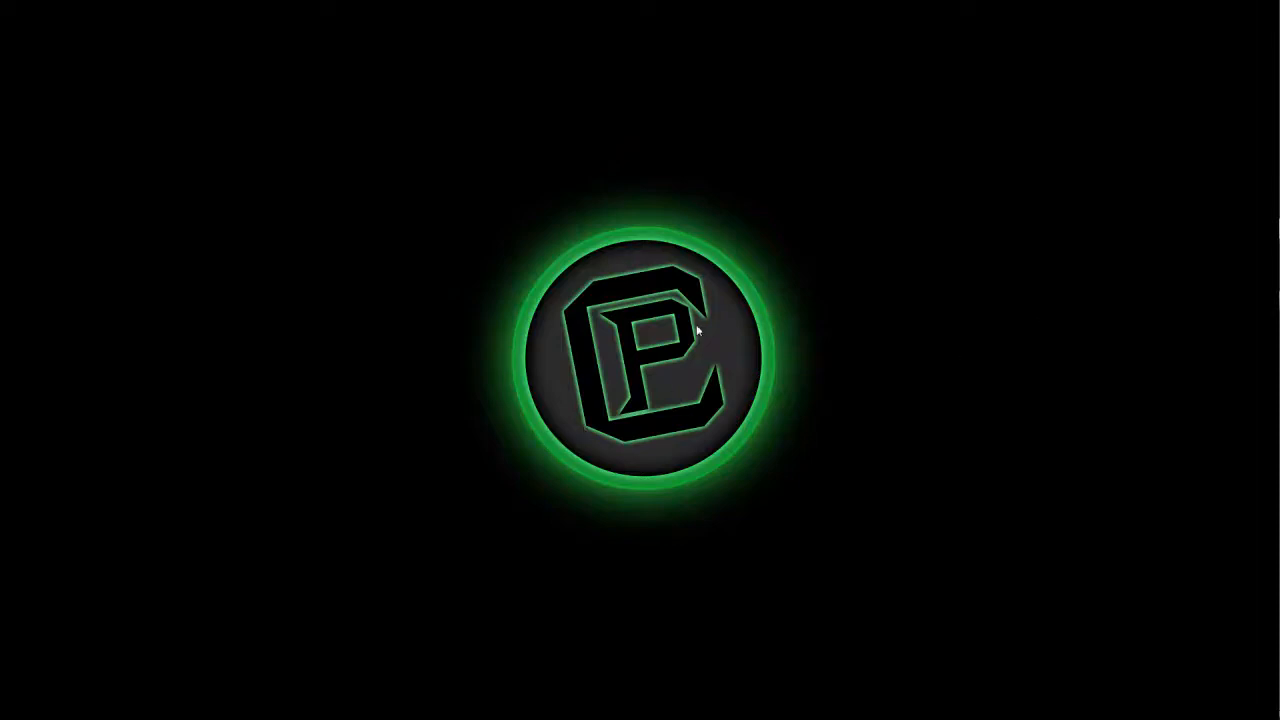
mouse_move(724, 246)
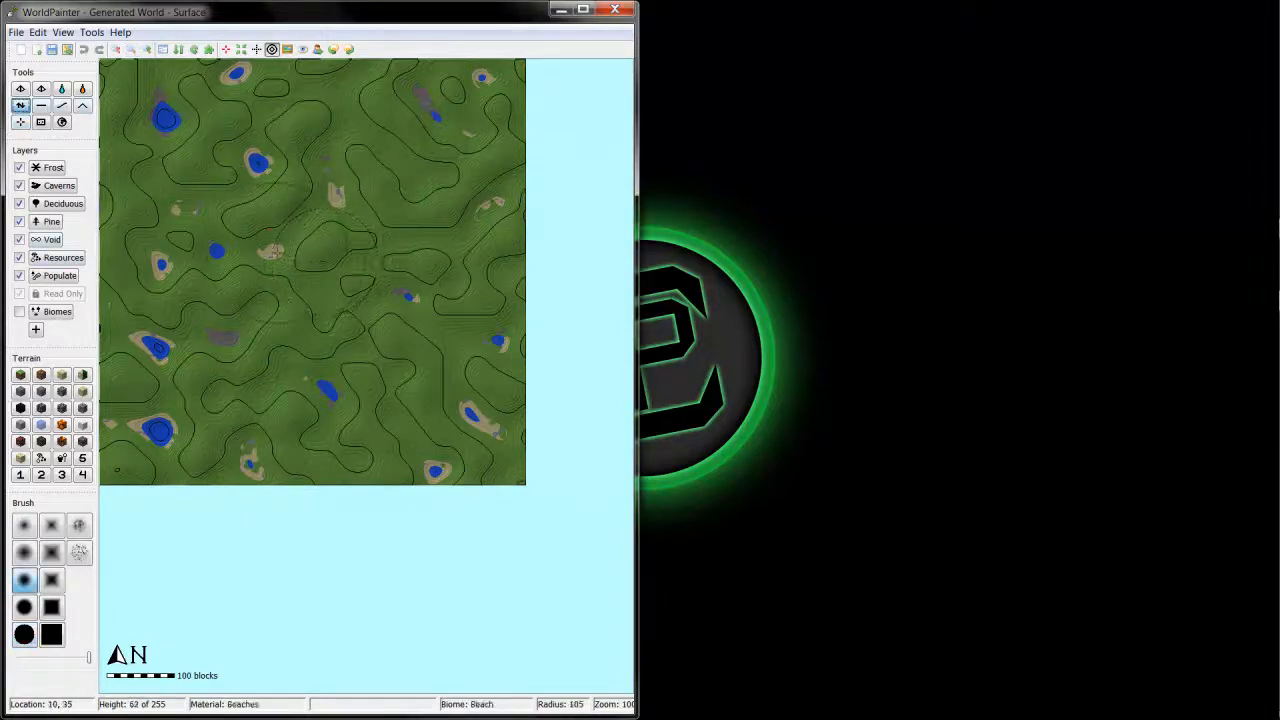
- Show the terrain in the 3D view and raise a hill in the upper-left terrain
left_click(62, 32)
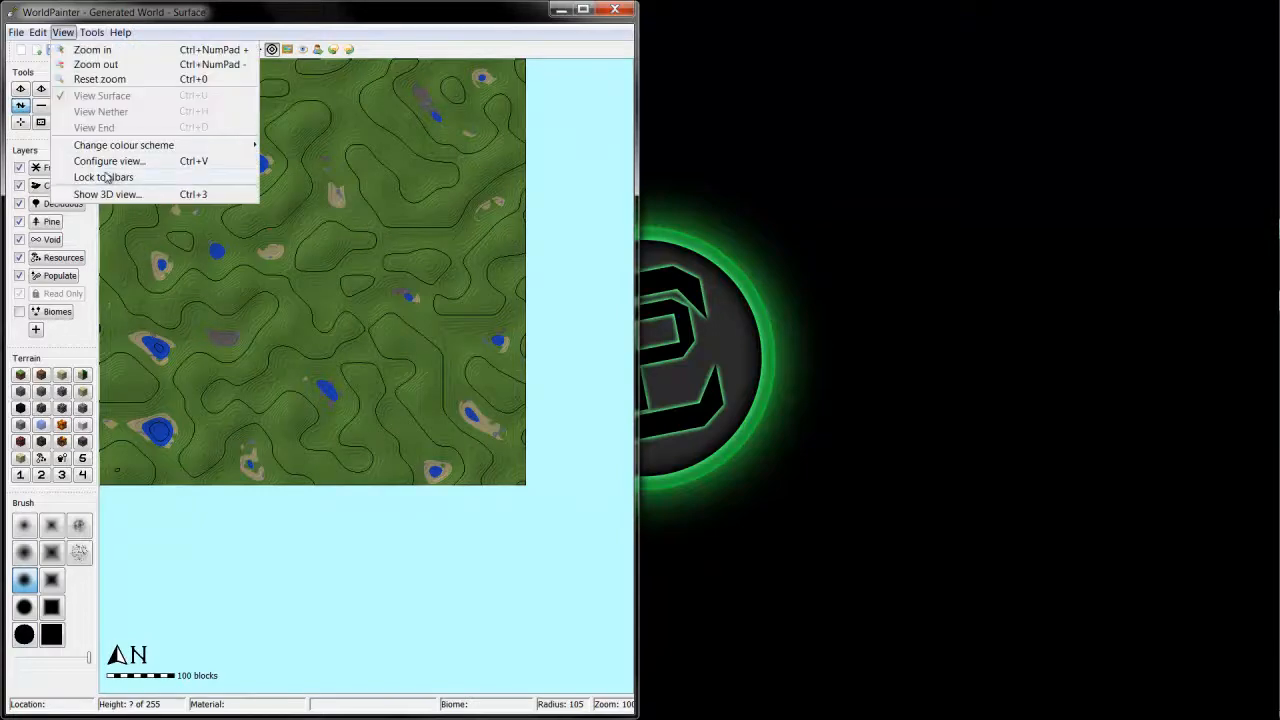
left_click(108, 194)
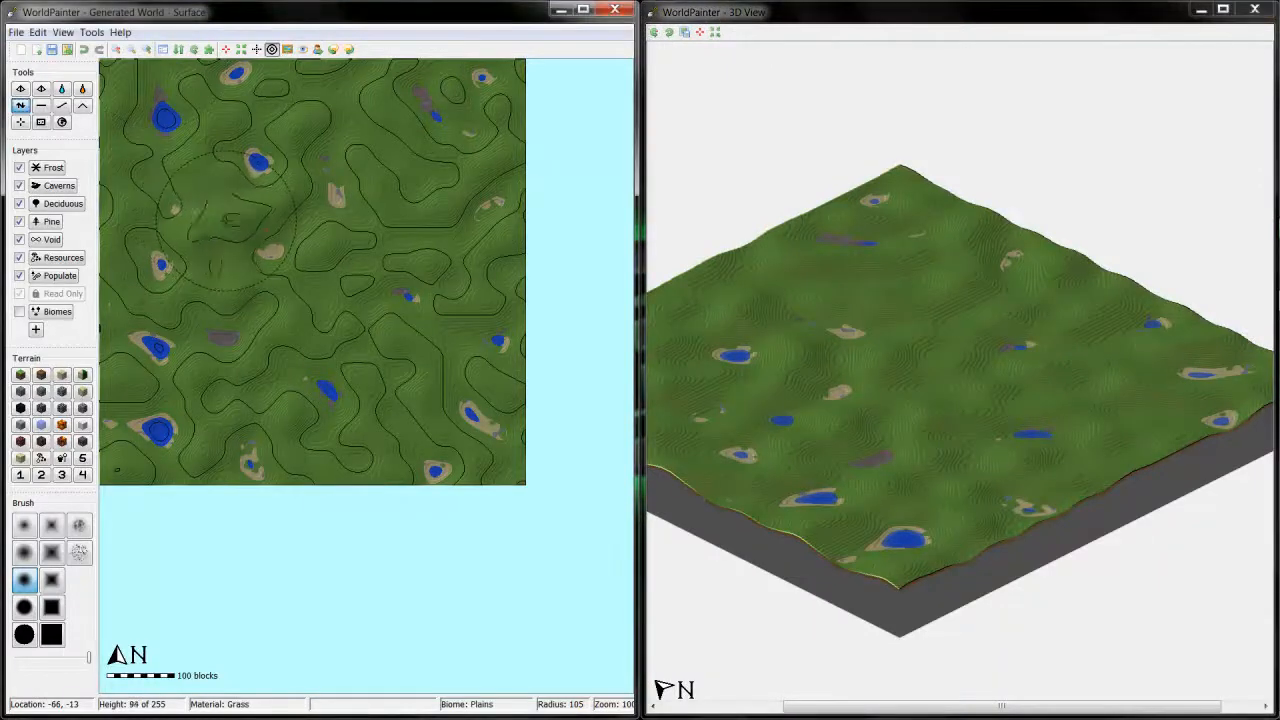
left_click(224, 220)
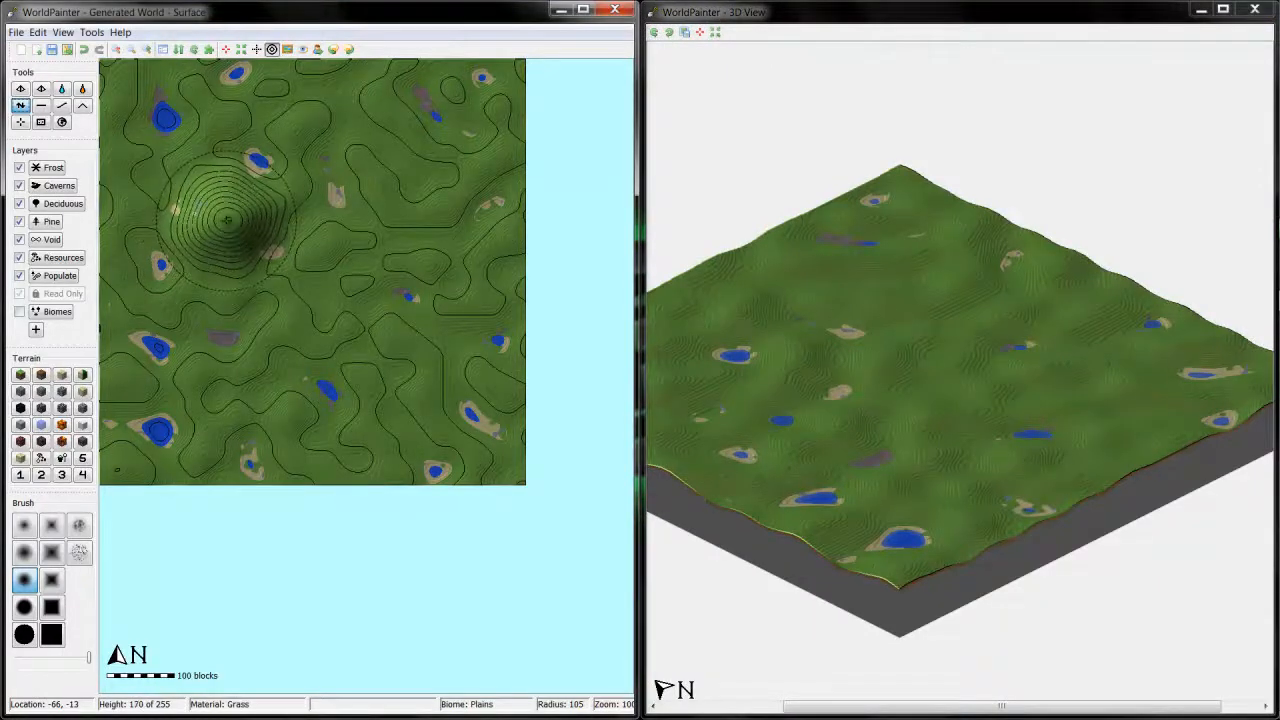
left_click(230, 216)
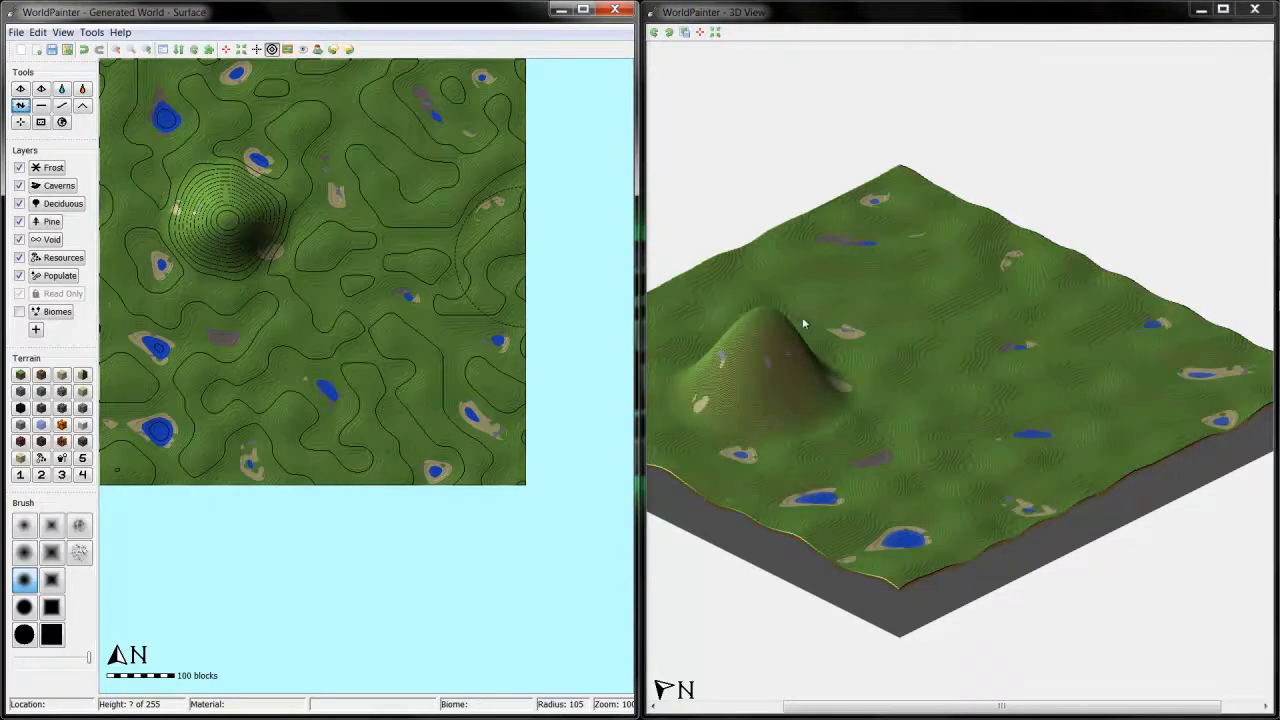
- Flood a low area east of the hill, then sponge it dry into a crater and start a new world
left_click(400, 224)
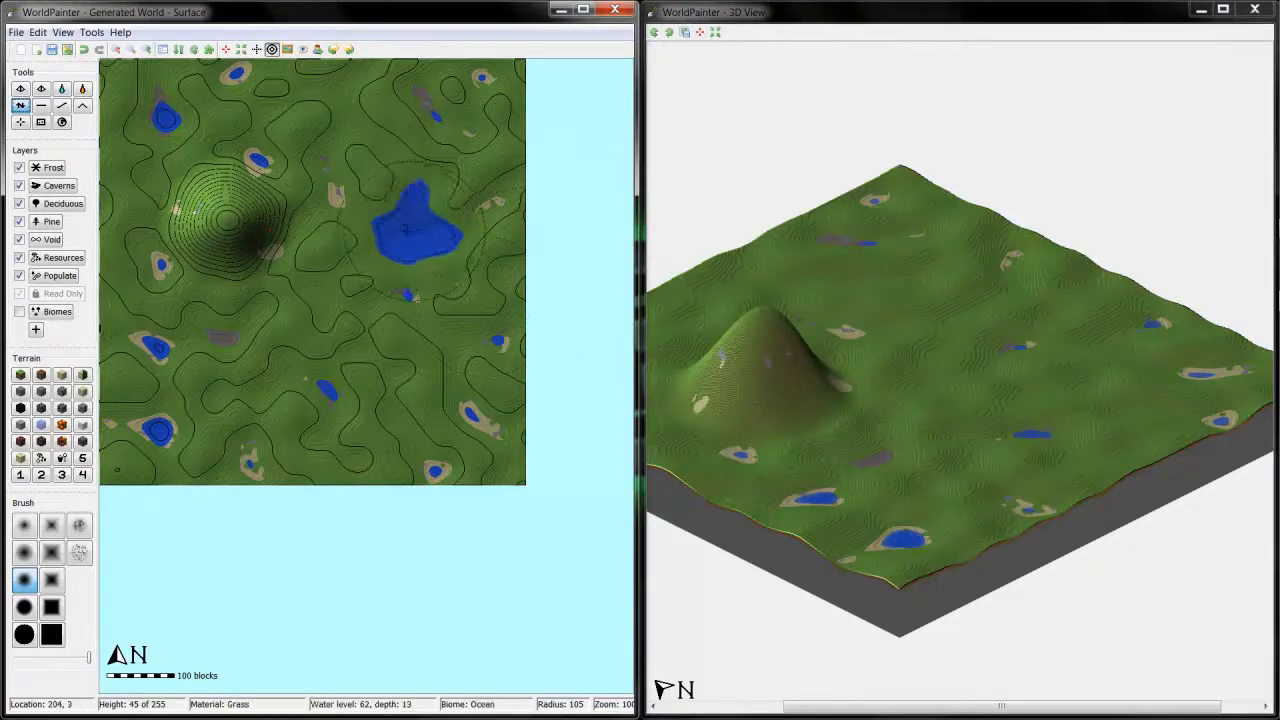
left_click(404, 230)
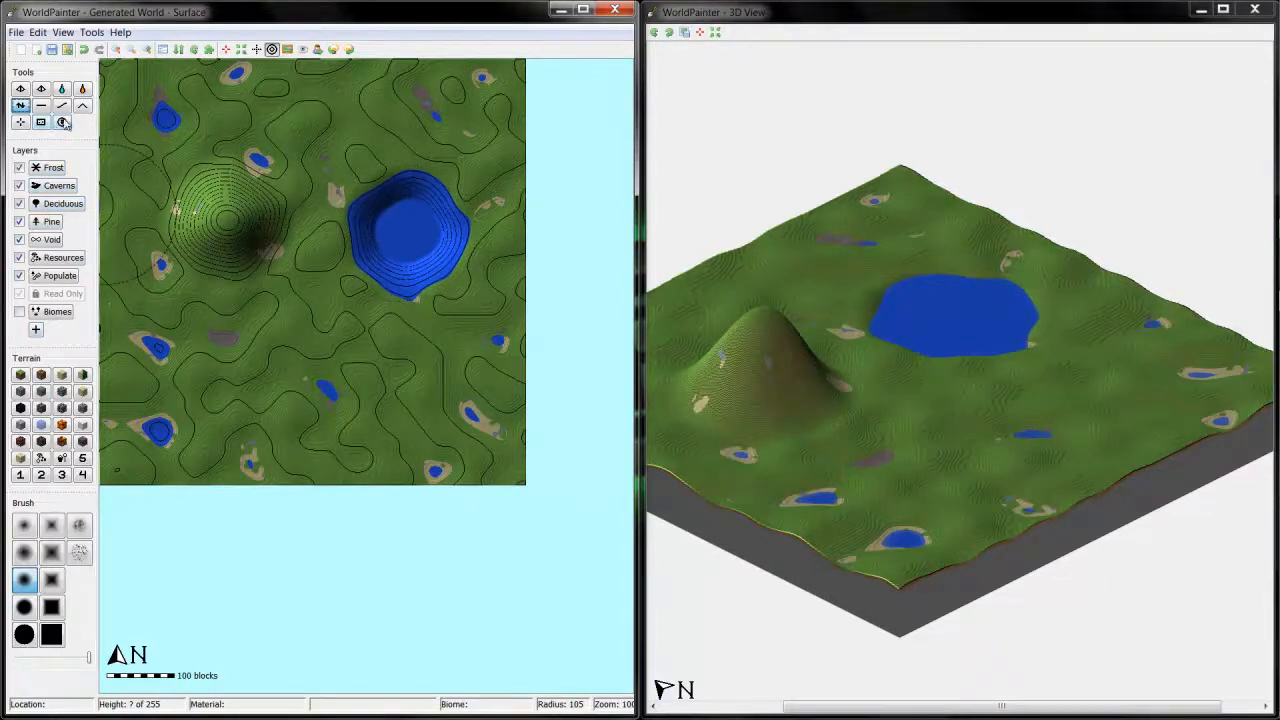
left_click(400, 230)
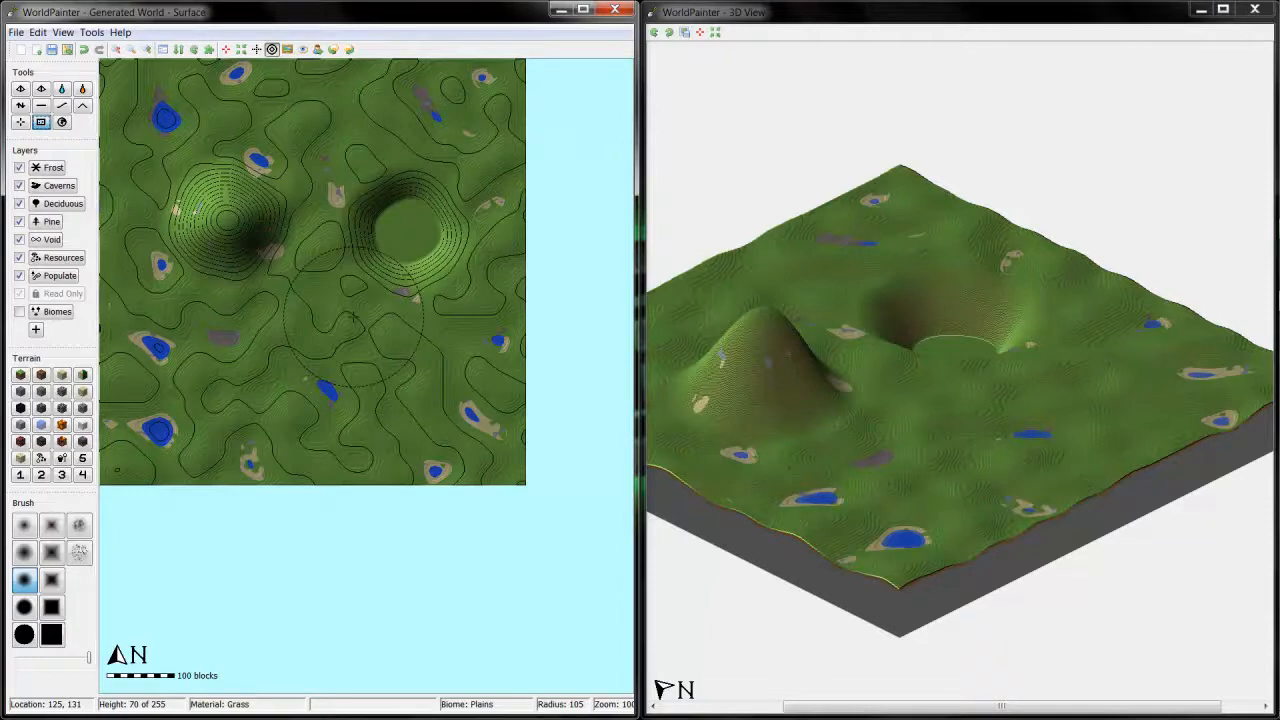
mouse_move(320, 320)
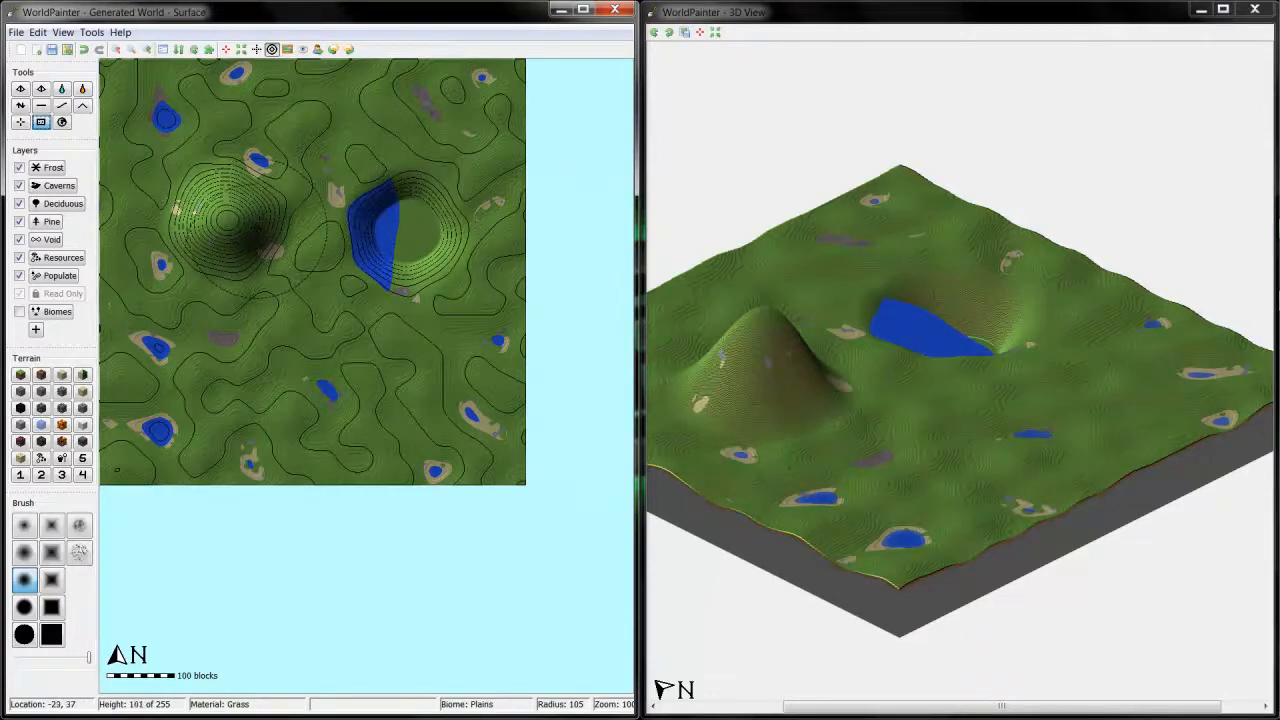
left_click(408, 248)
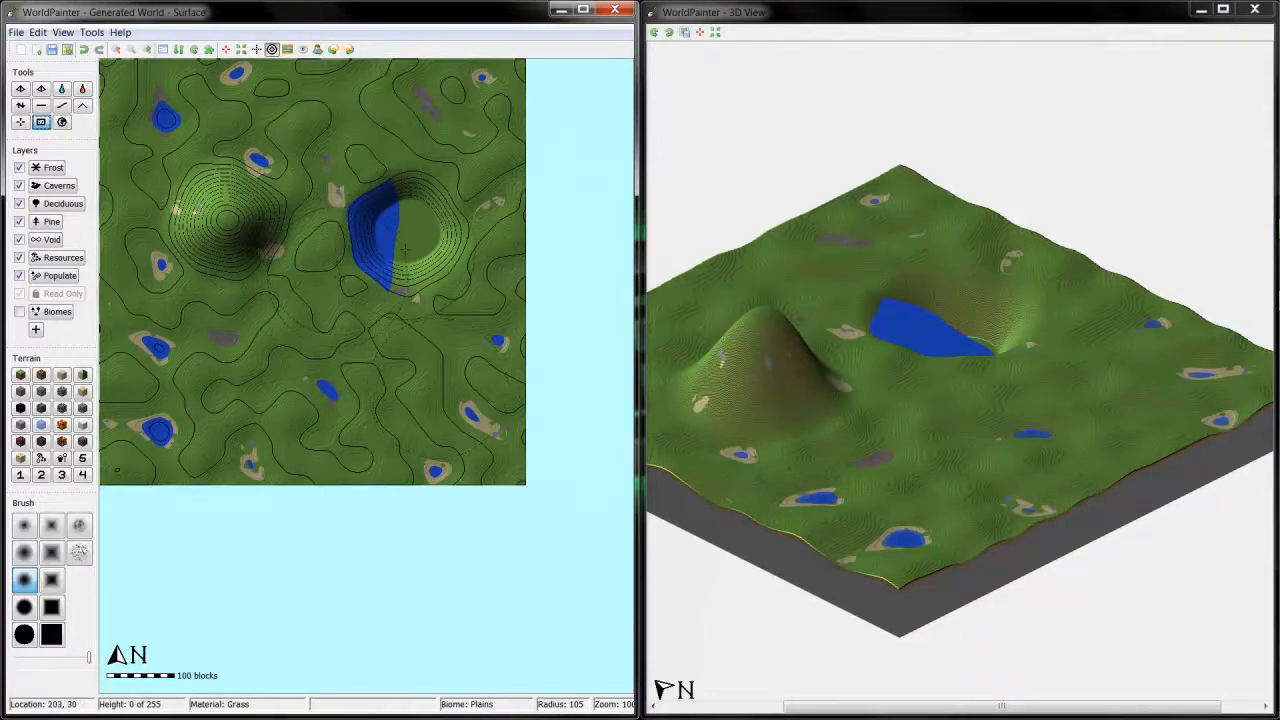
left_click(400, 240)
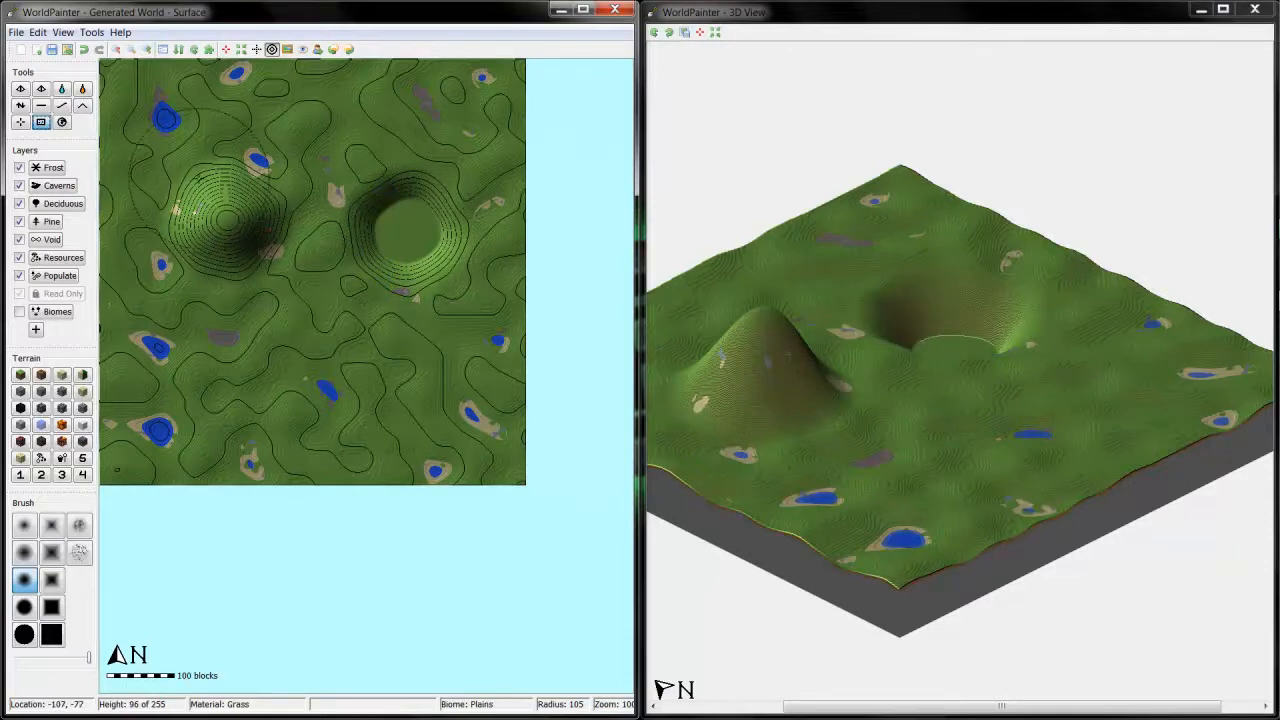
left_click(16, 32)
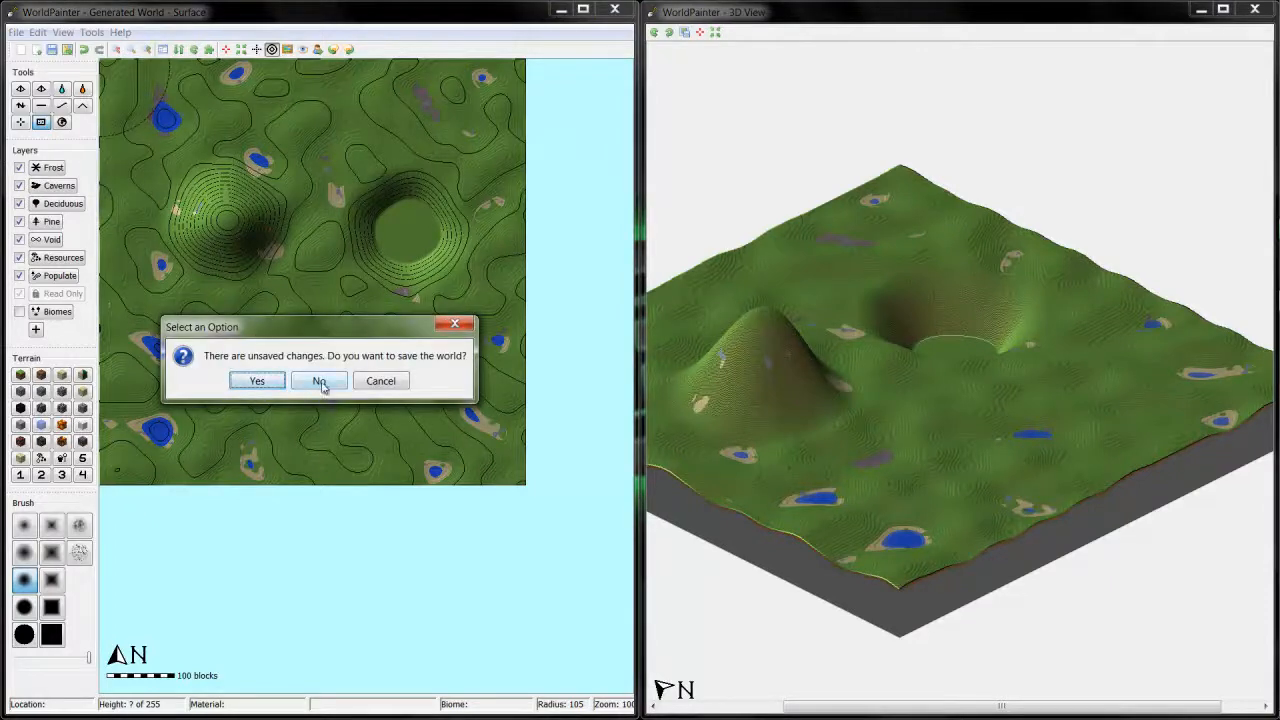
- Discard changes and create a 1,152 by 1,152 world with terrain level 1 and water level 20
left_click(318, 380)
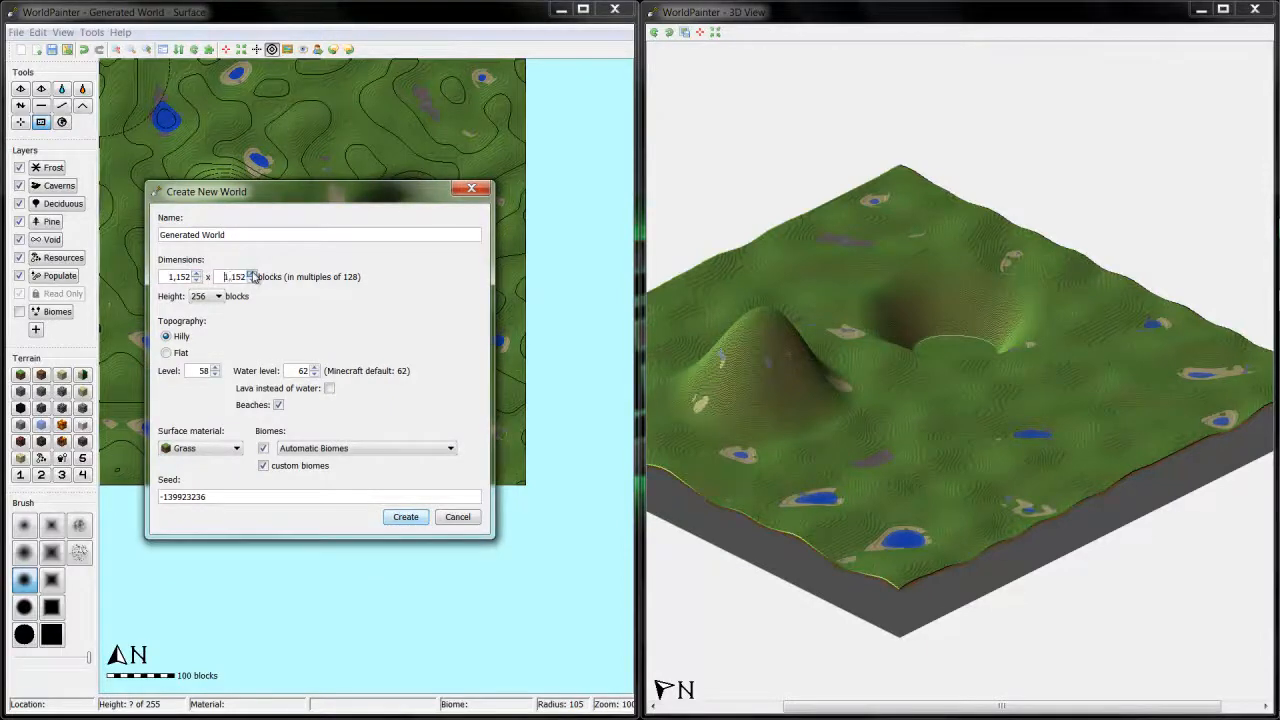
left_click(216, 296)
type("20")
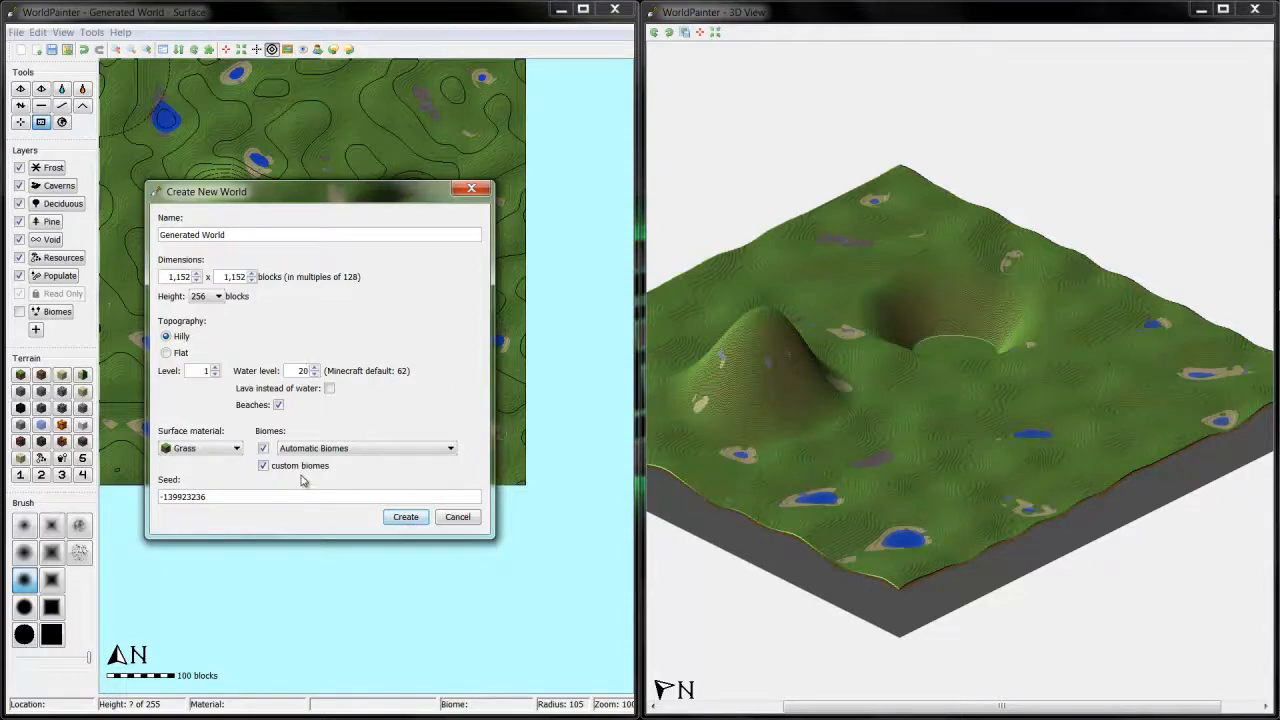
mouse_move(220, 476)
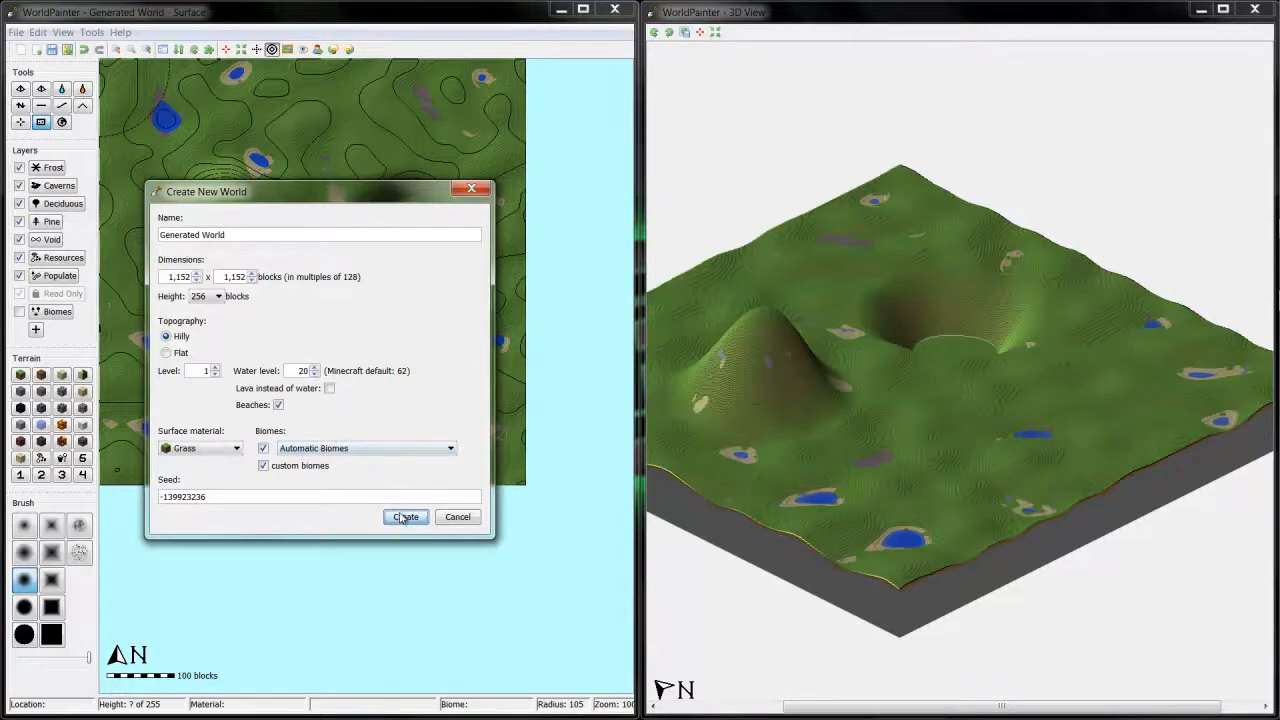
left_click(404, 516)
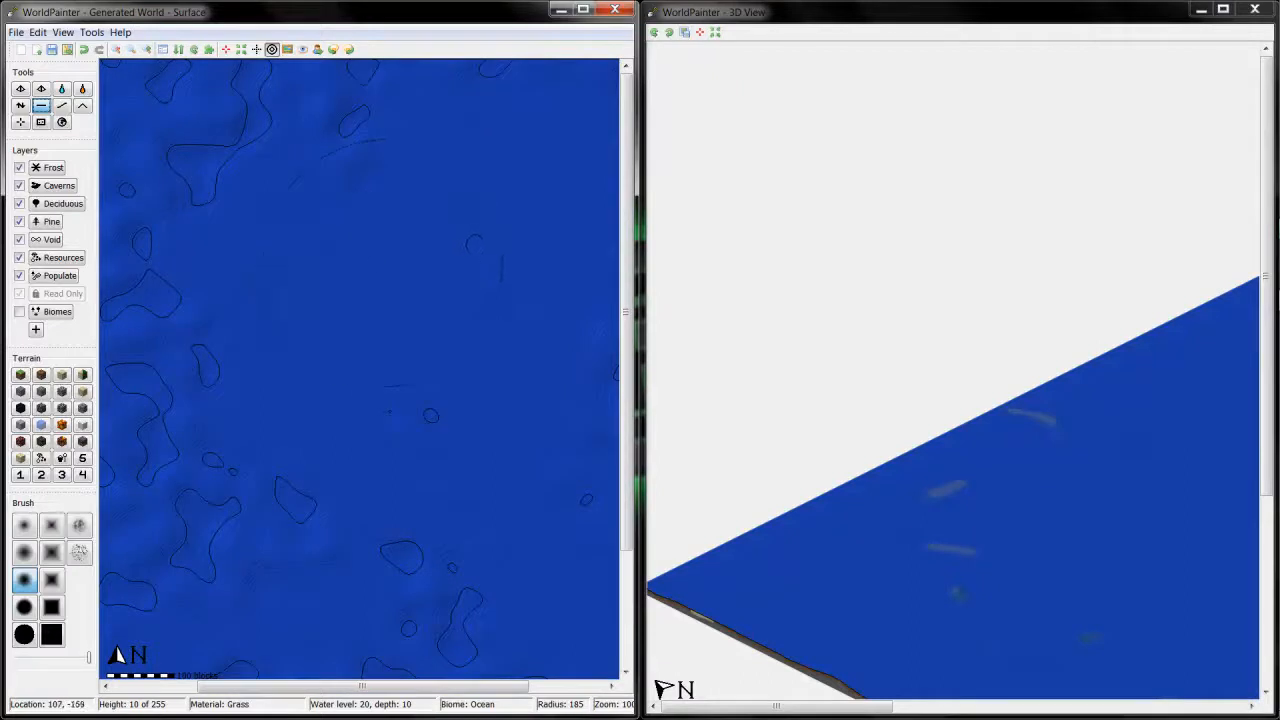
- Raise grassy landmasses out of the ocean, shaping an island around a curving inner bay
left_click(20, 104)
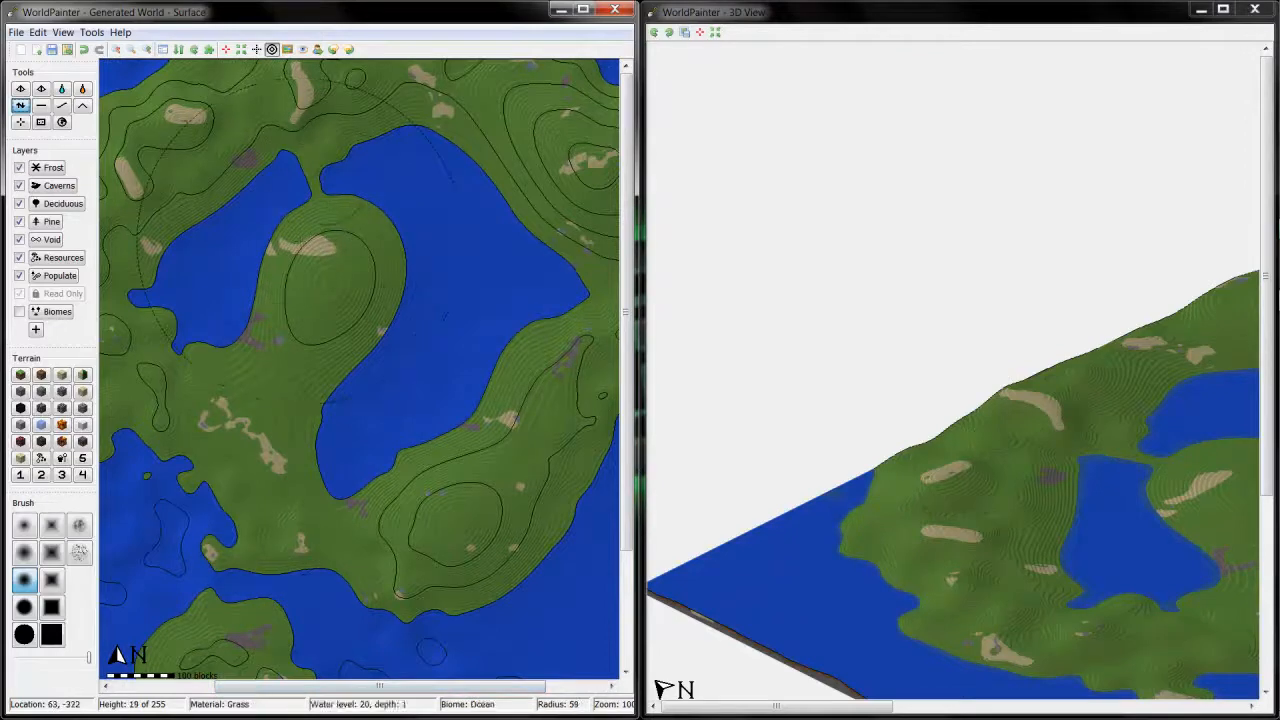
left_click(320, 176)
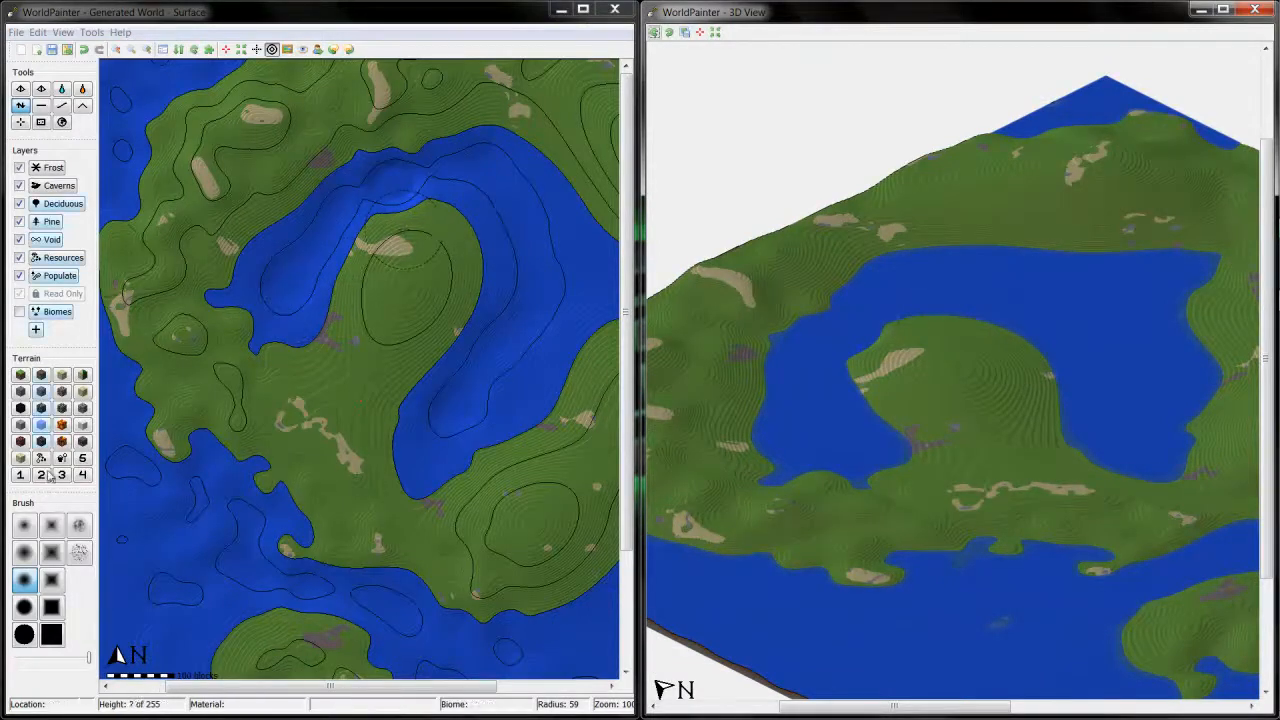
- Build the curled peninsula up into a tall rounded mountain with the Raise Mountain brush
left_click(78, 524)
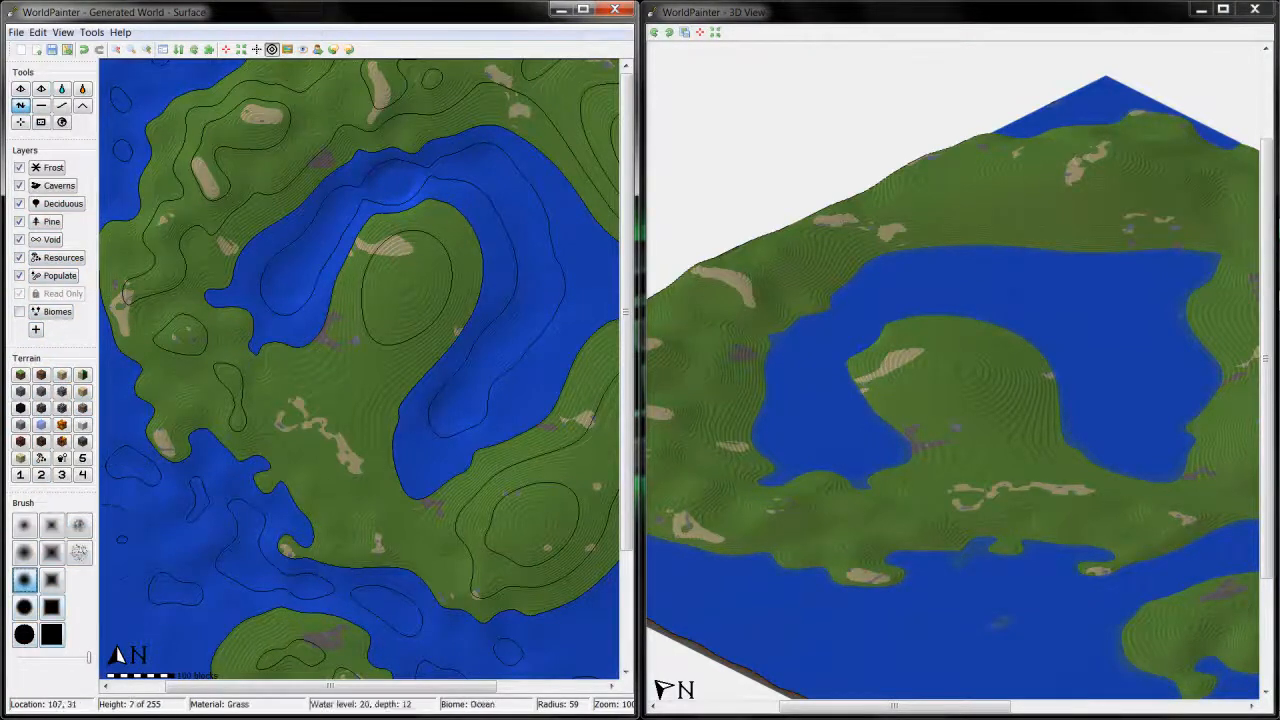
left_click(400, 280)
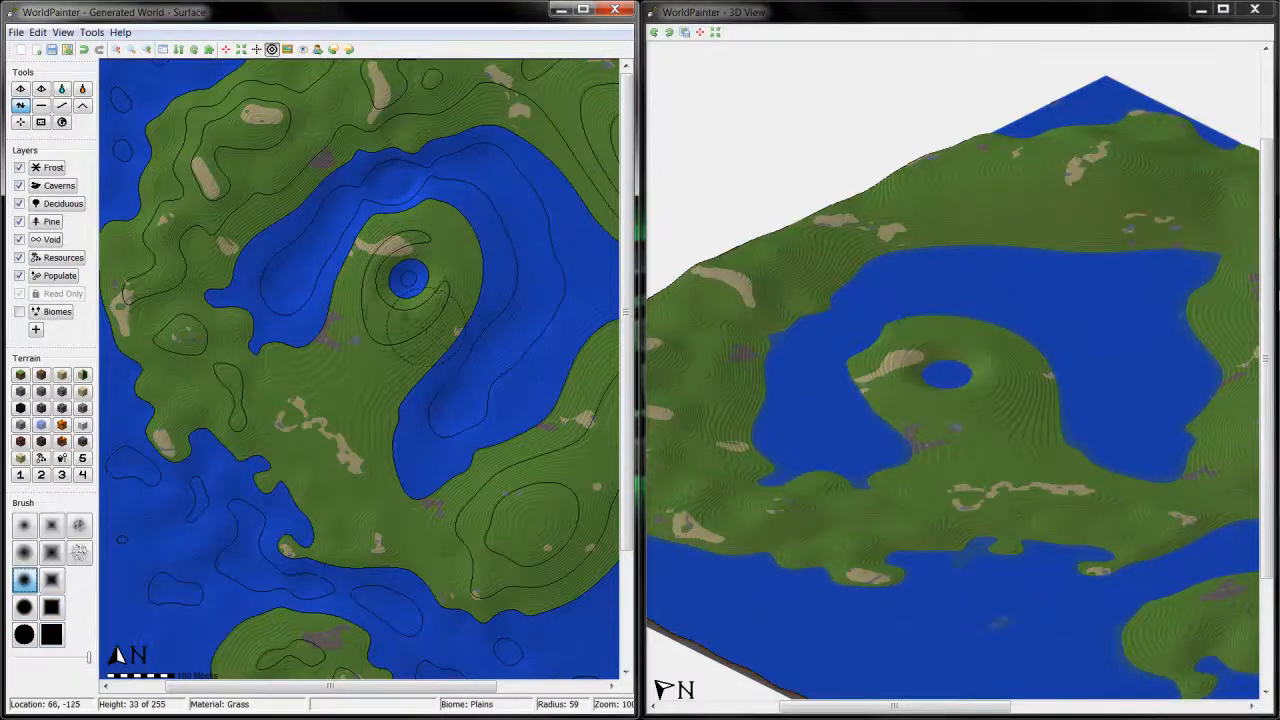
left_click(400, 270)
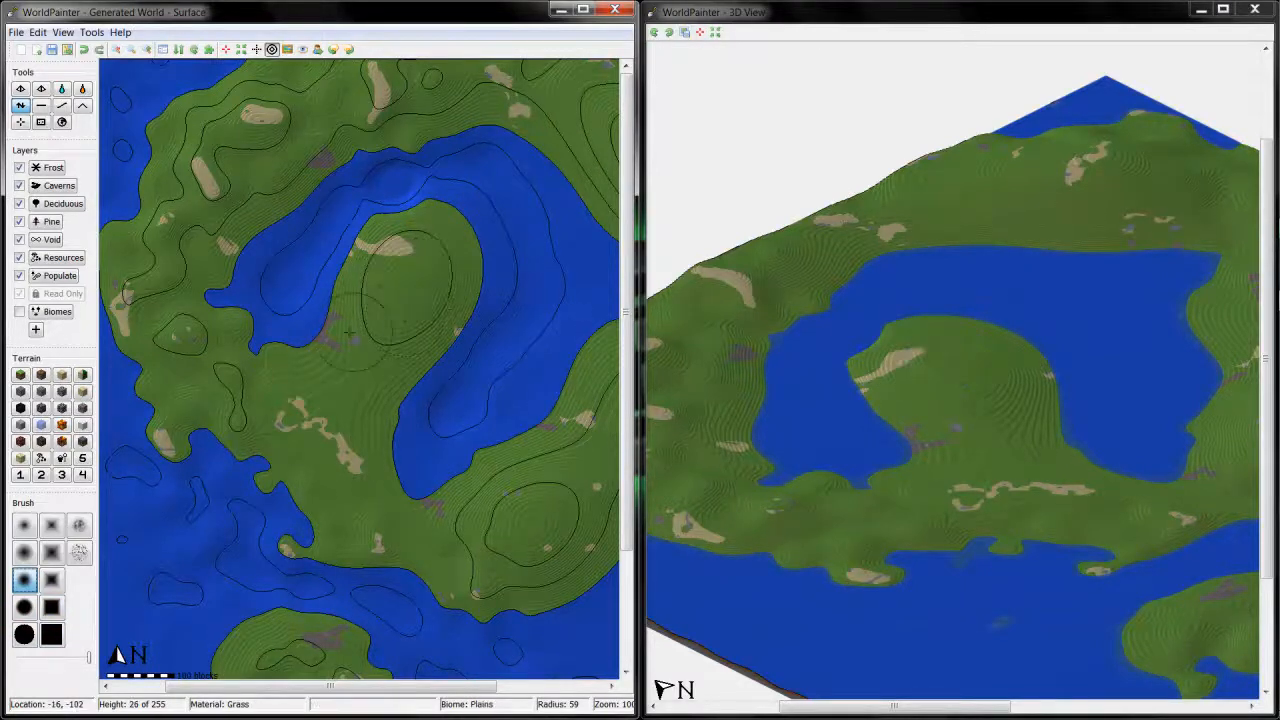
left_click(390, 290)
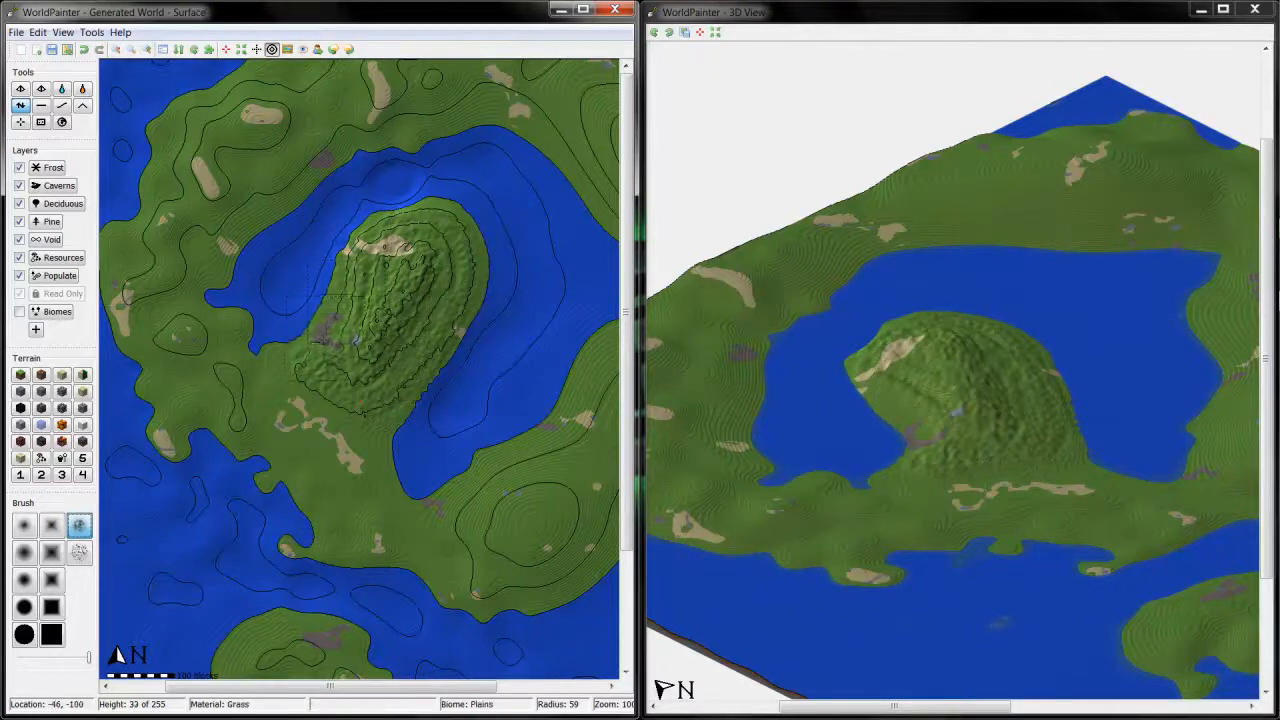
- Roughen the mountain's surface and paint Deep Snow down its western slope to the bay
left_click(370, 300)
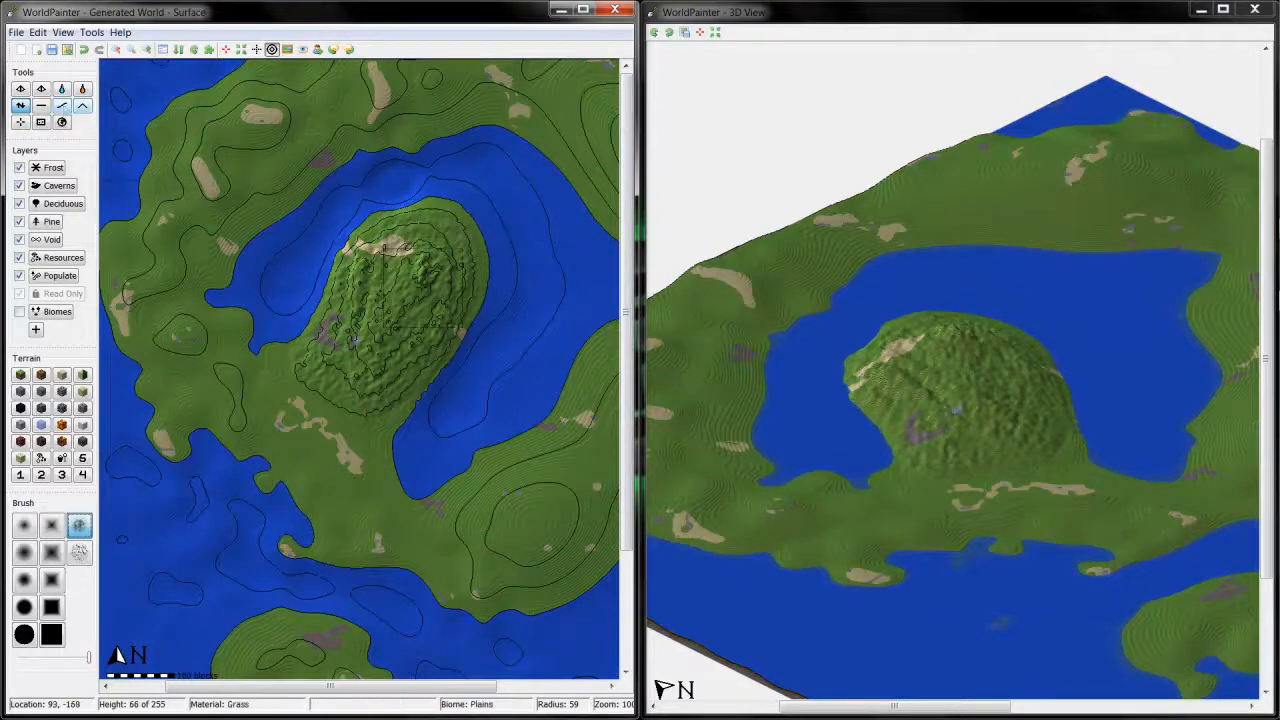
left_click(400, 290)
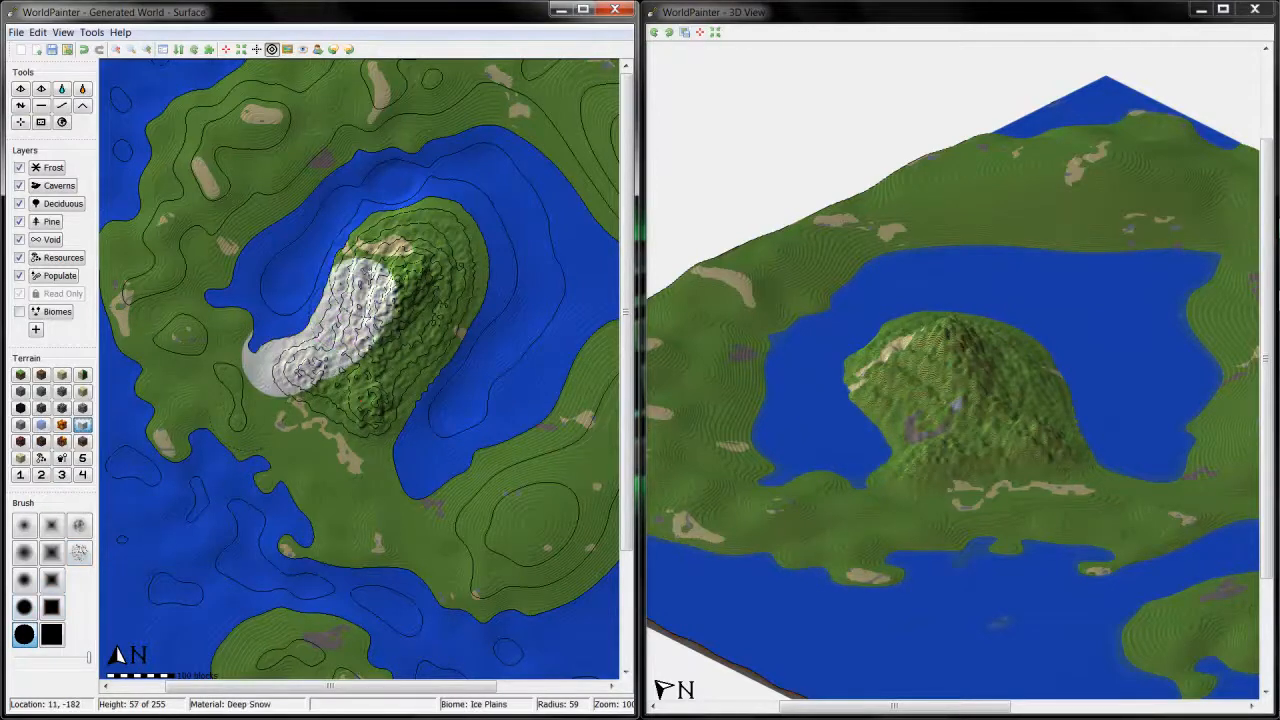
- Cover the whole mountain and shoreline in Deep Snow and select the Pine layer
left_click(376, 280)
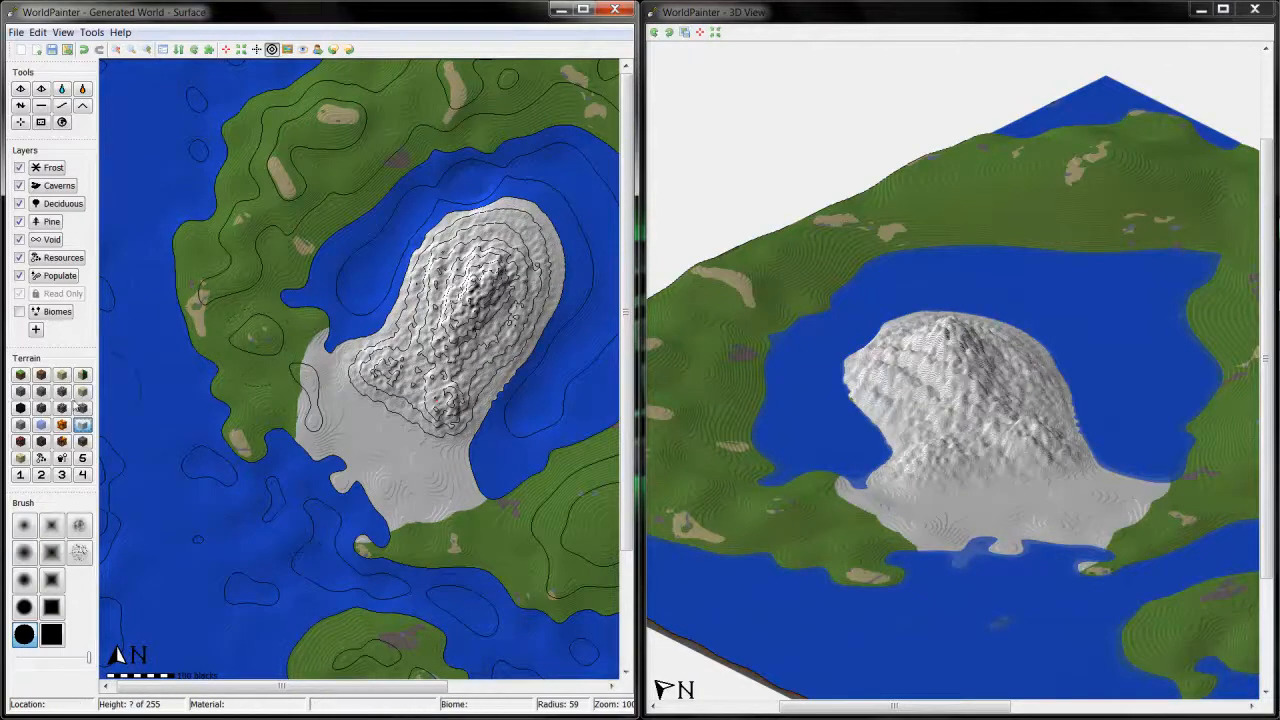
left_click(52, 220)
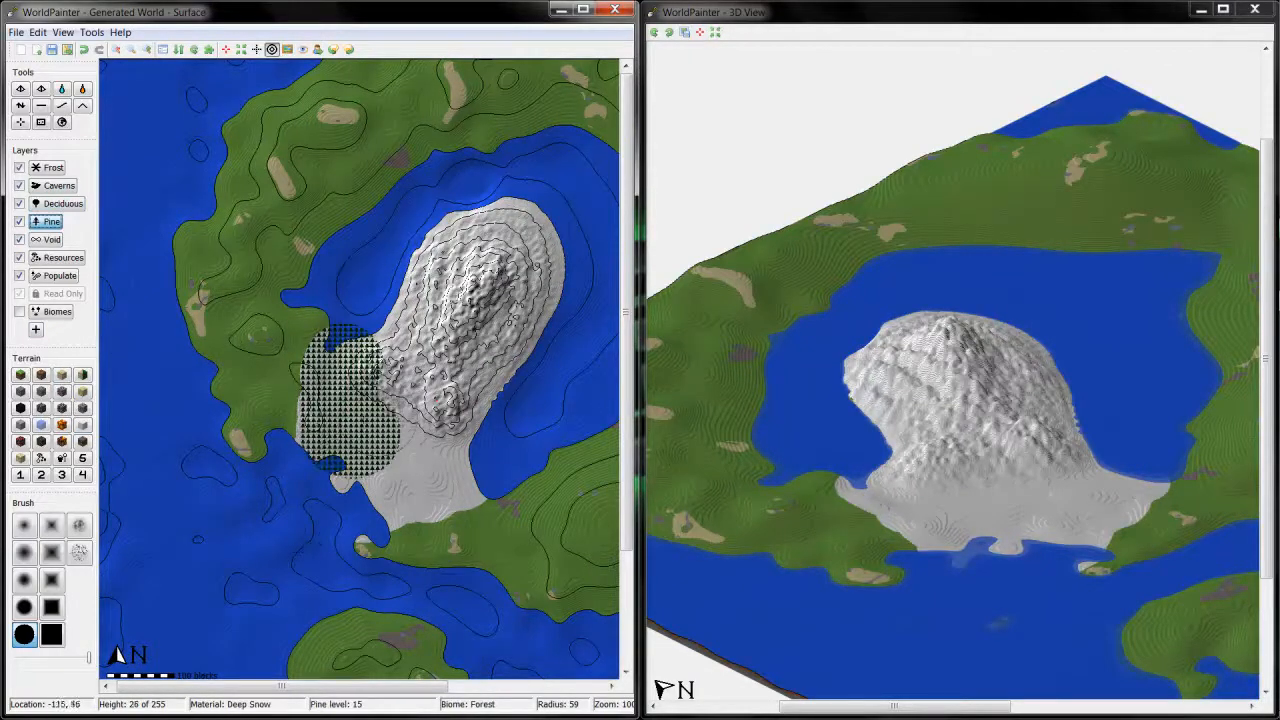
- Paint pine forest along the snowy southern foot of the mountain and desert sand to the north
left_click_drag(360, 400, 430, 490)
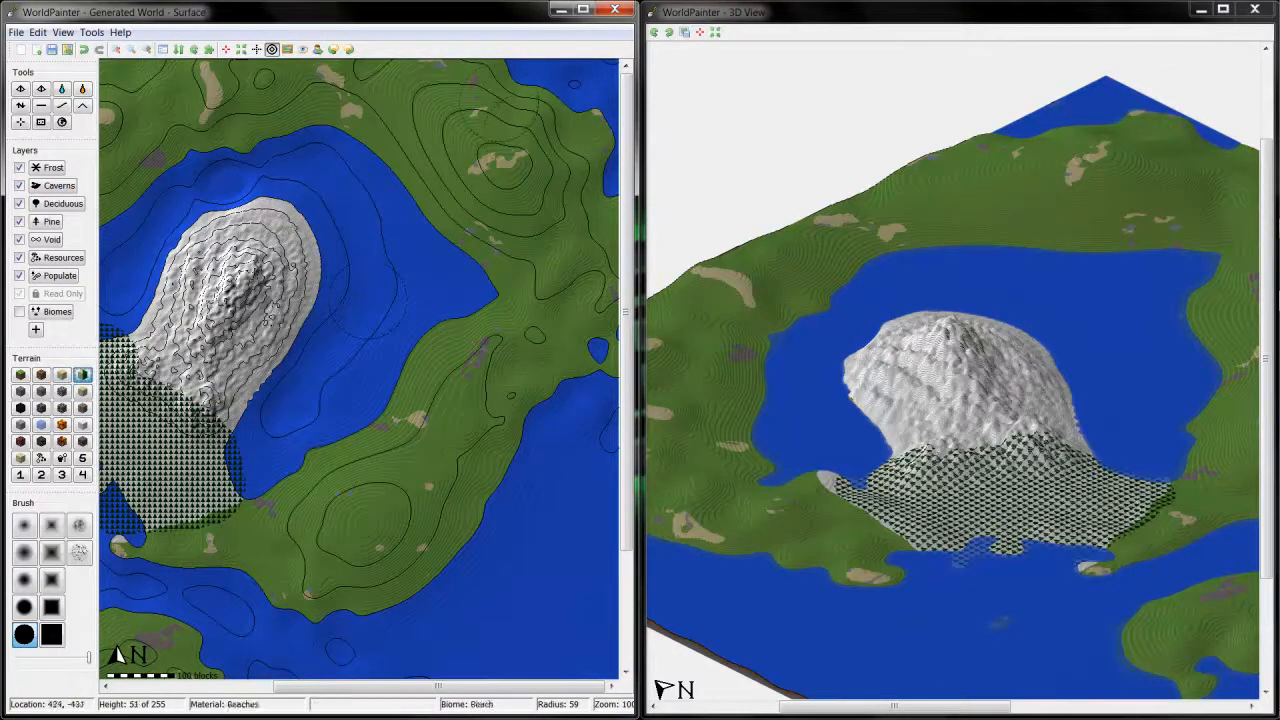
left_click(484, 156)
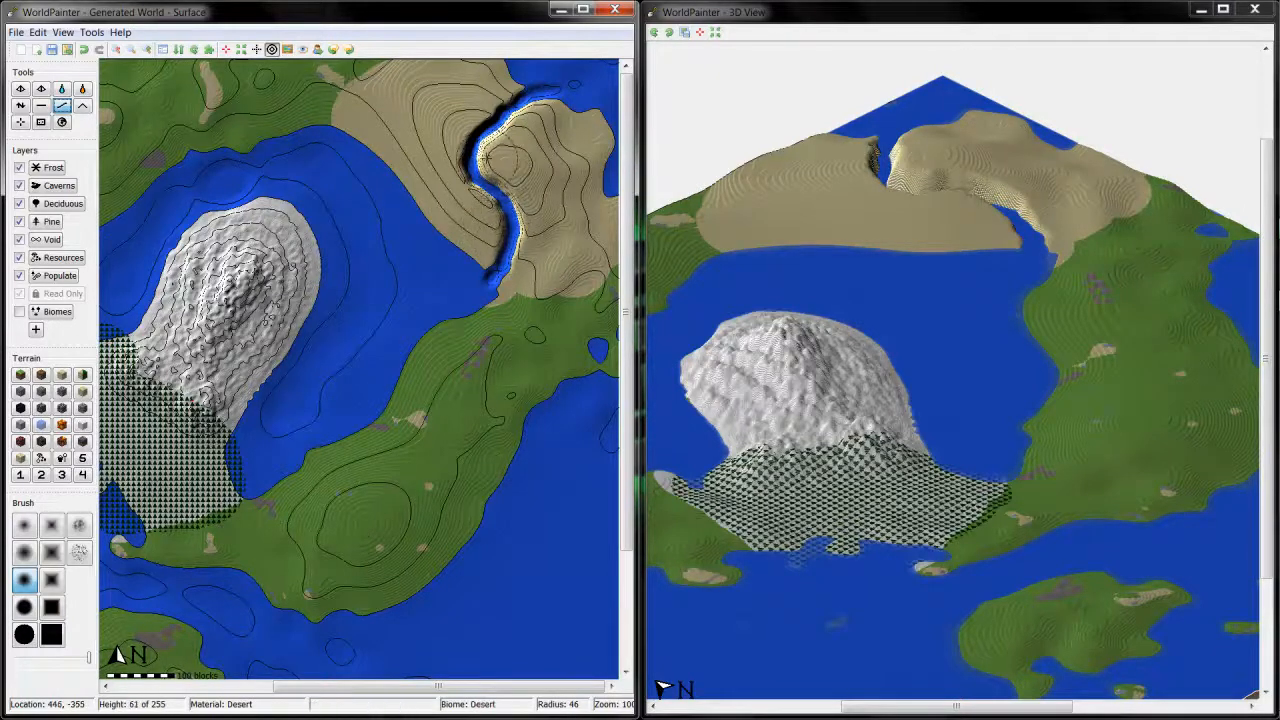
left_click(500, 150)
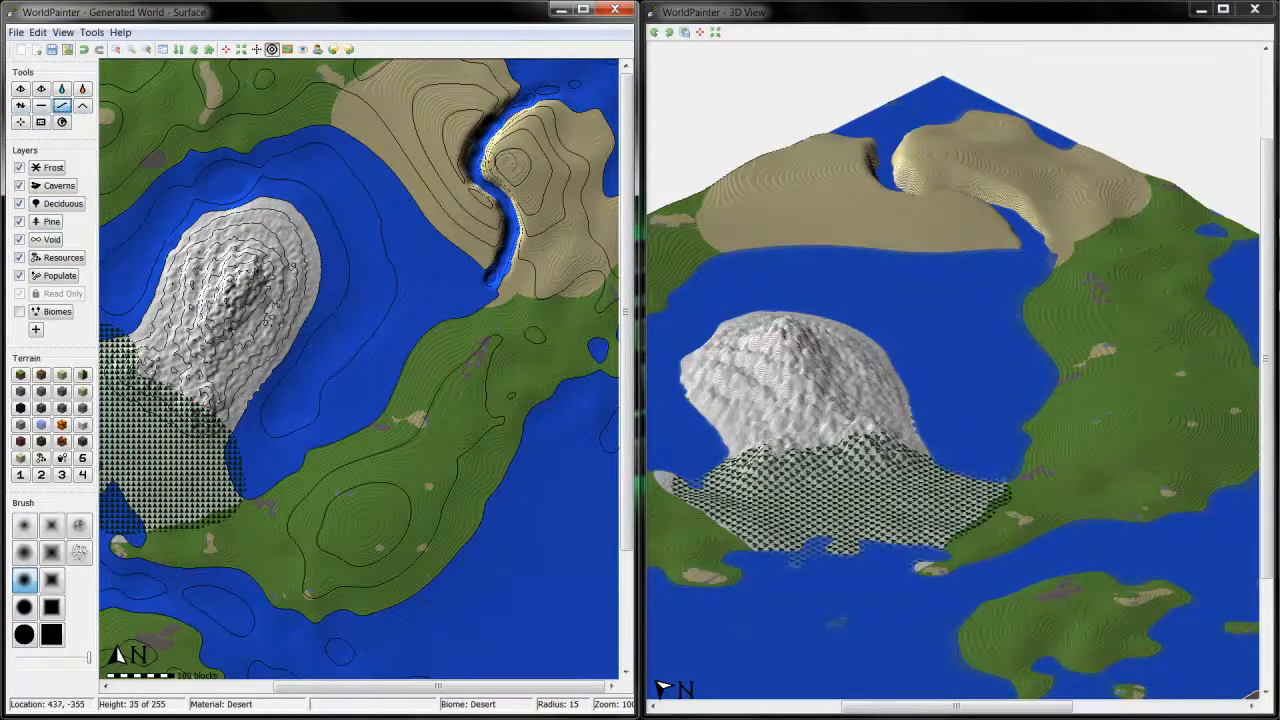
mouse_move(520, 120)
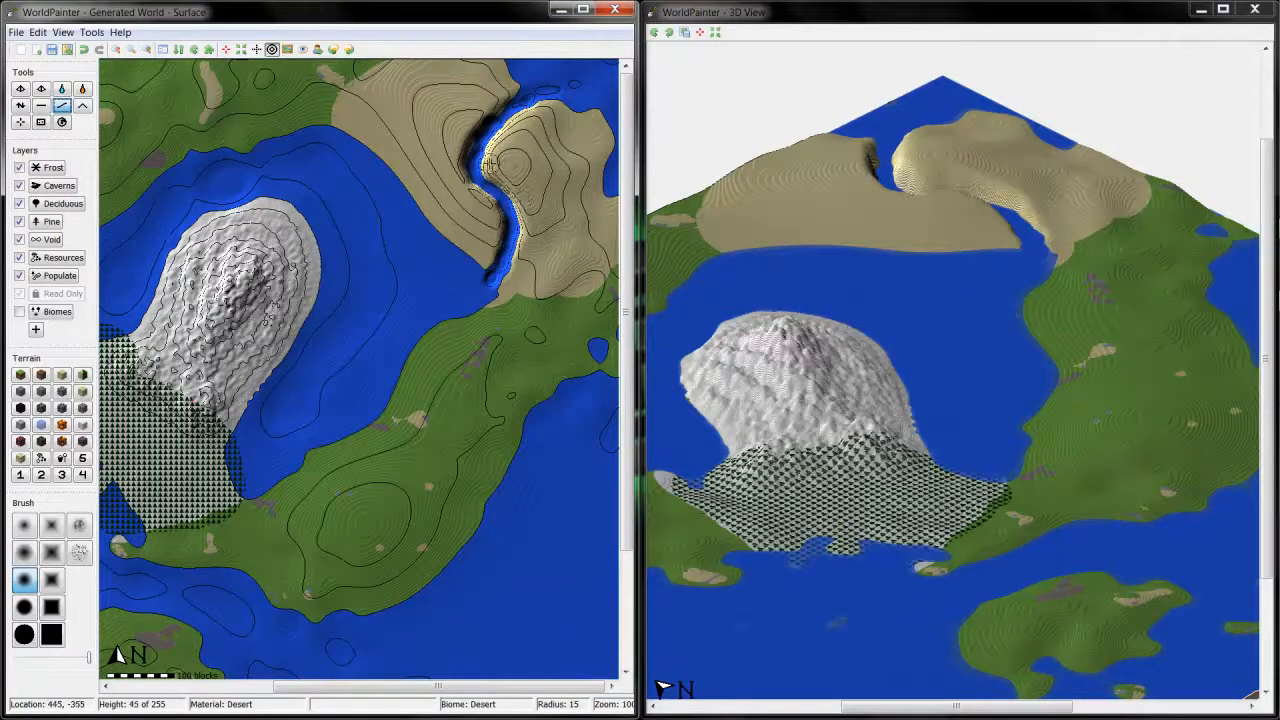
left_click(510, 150)
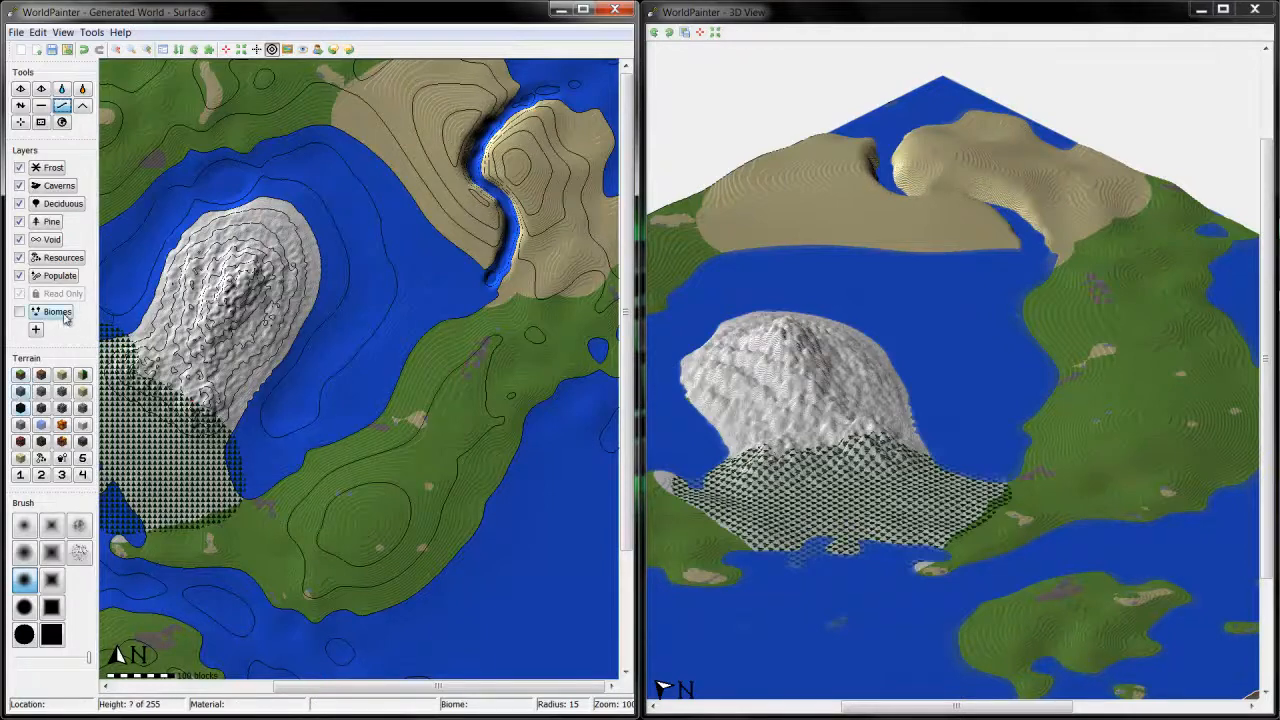
left_click(56, 312)
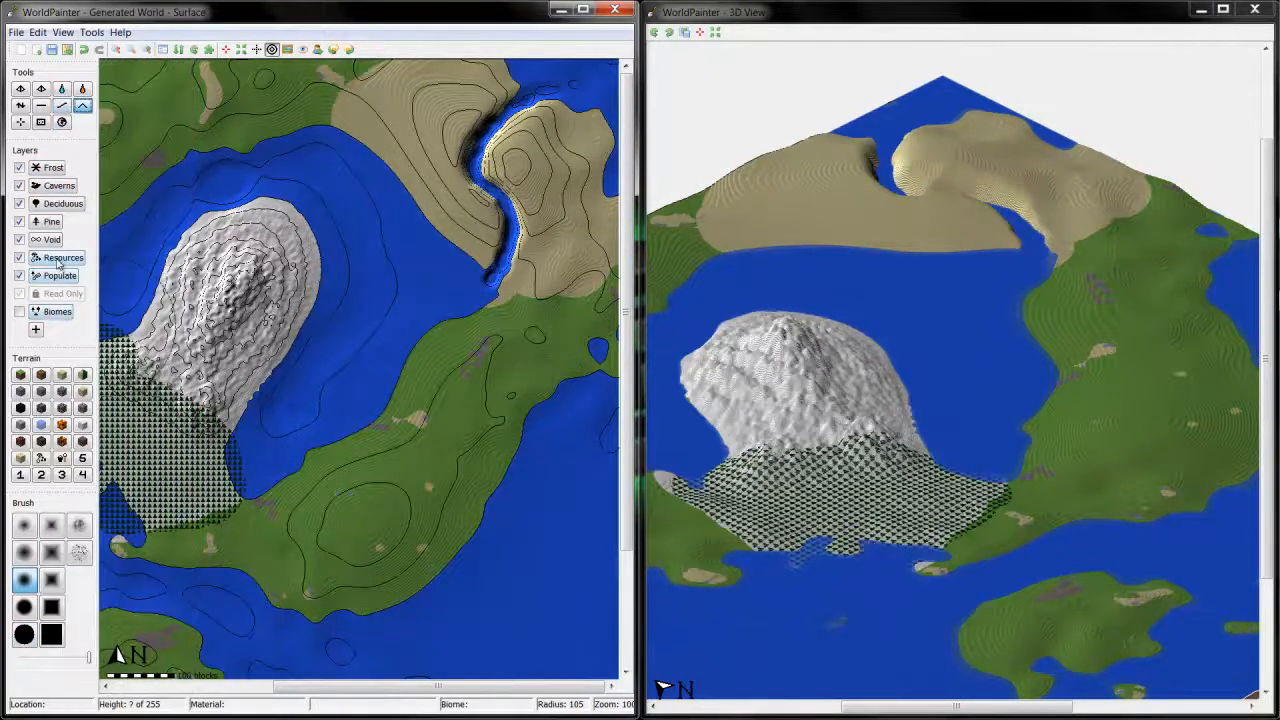
mouse_move(62, 292)
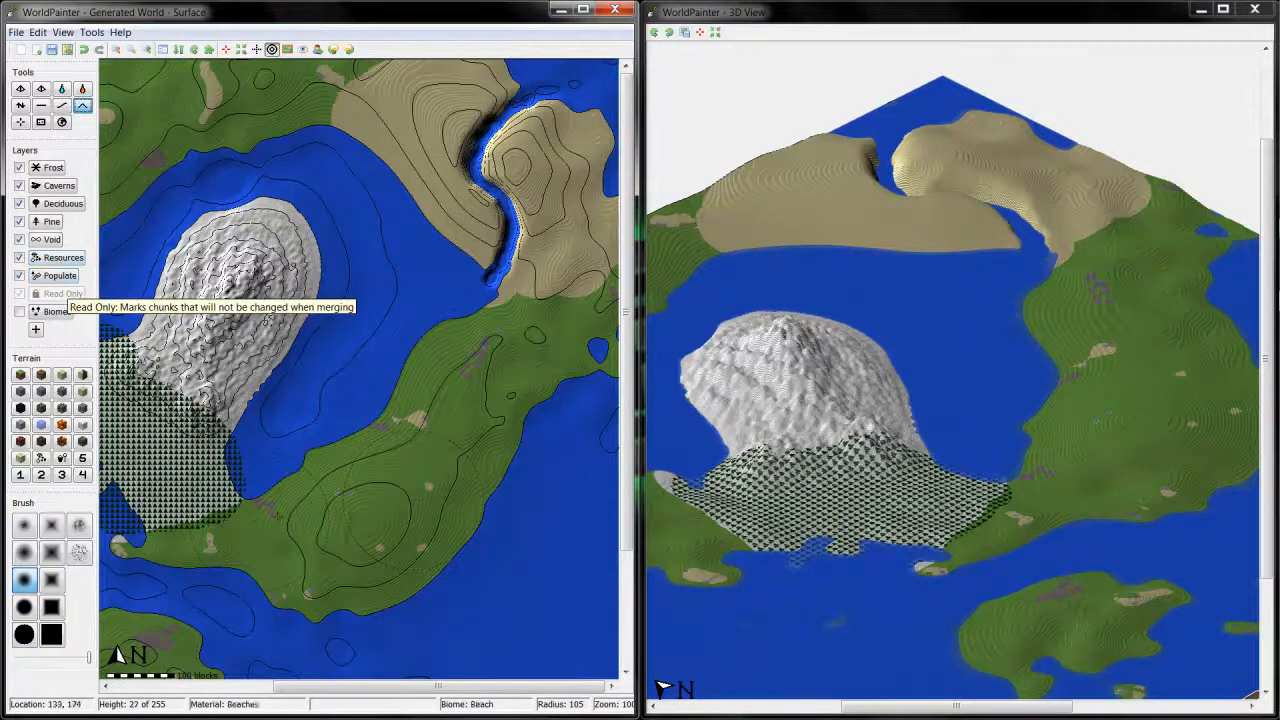
mouse_move(56, 312)
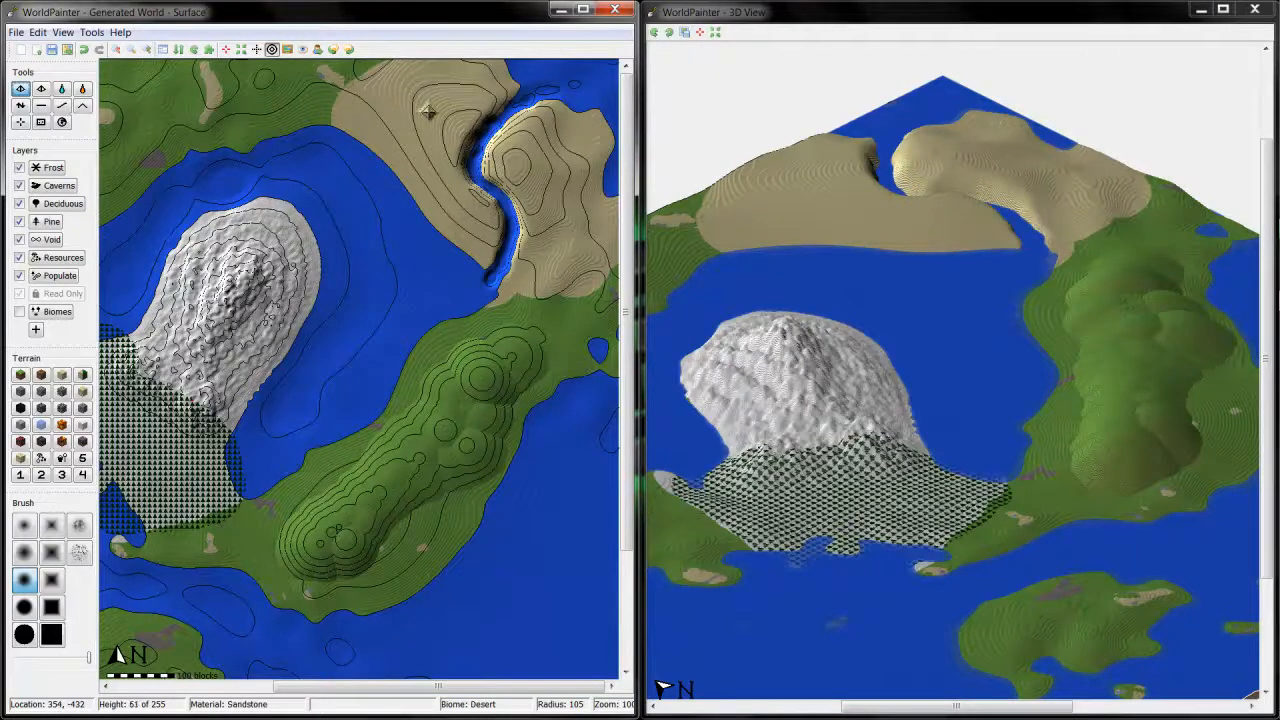
left_click(424, 112)
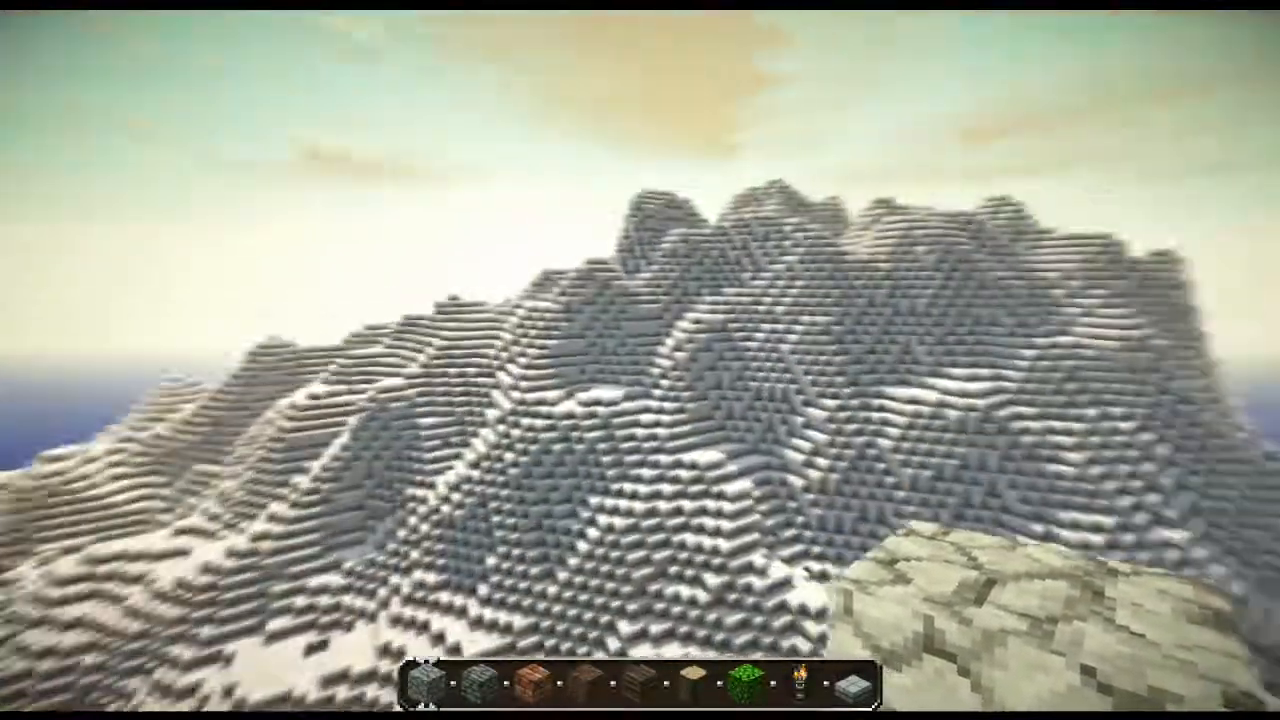
mouse_move(640, 360)
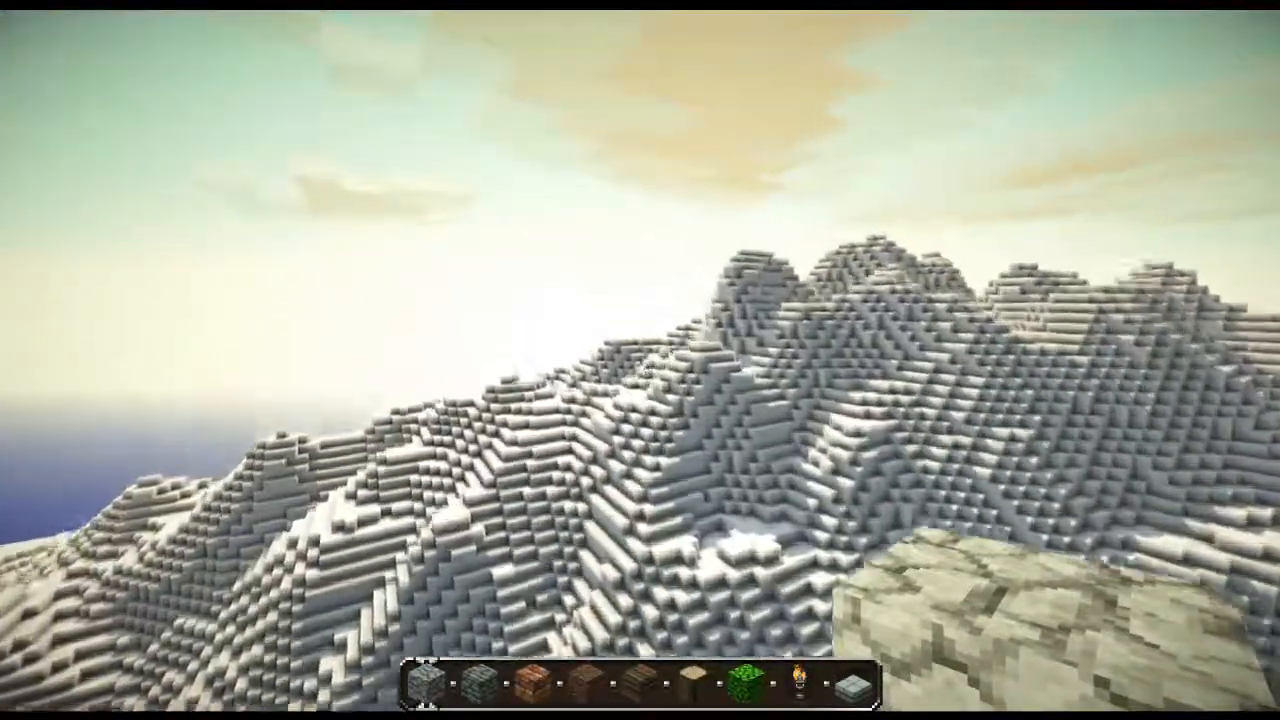
mouse_move(640, 360)
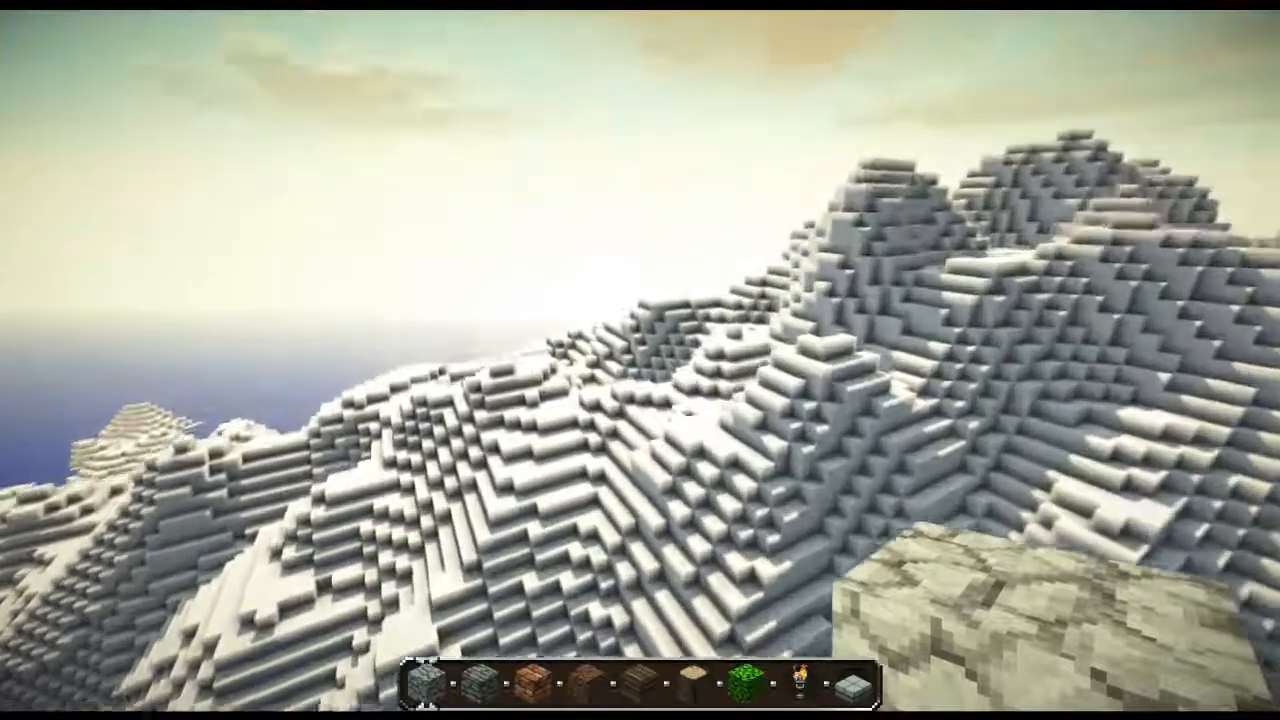
mouse_move(640, 360)
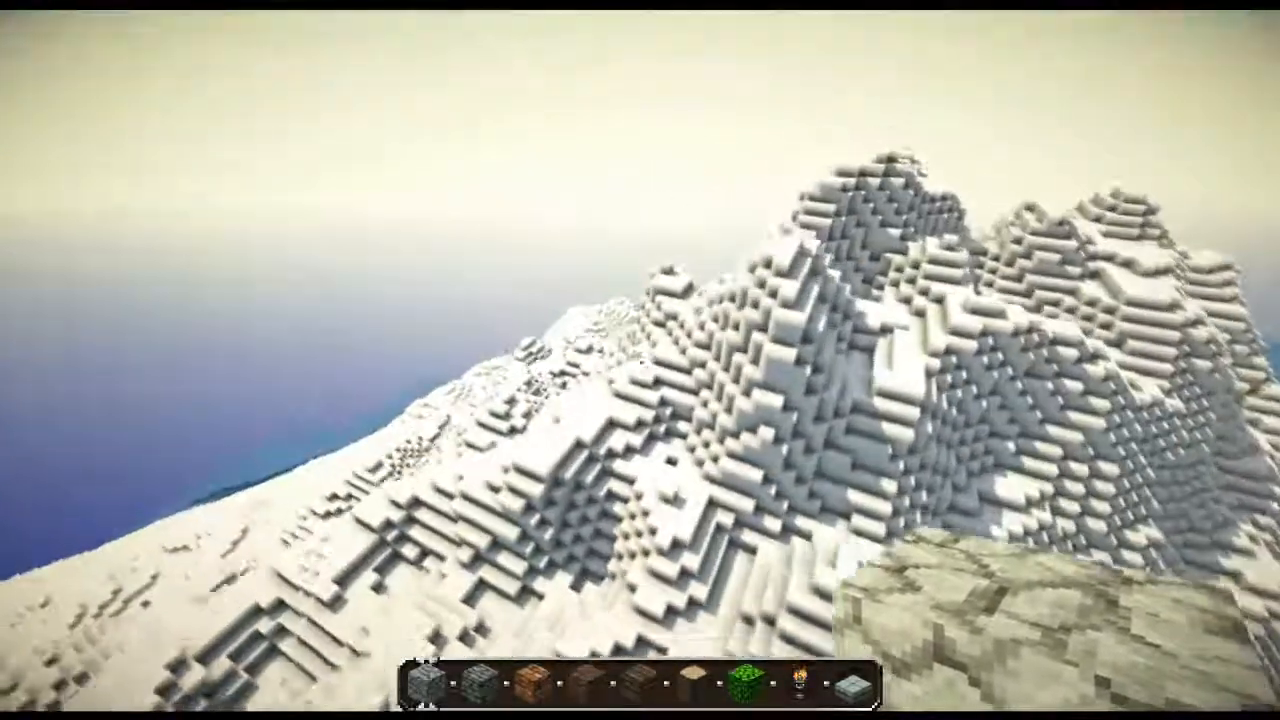
mouse_move(640, 360)
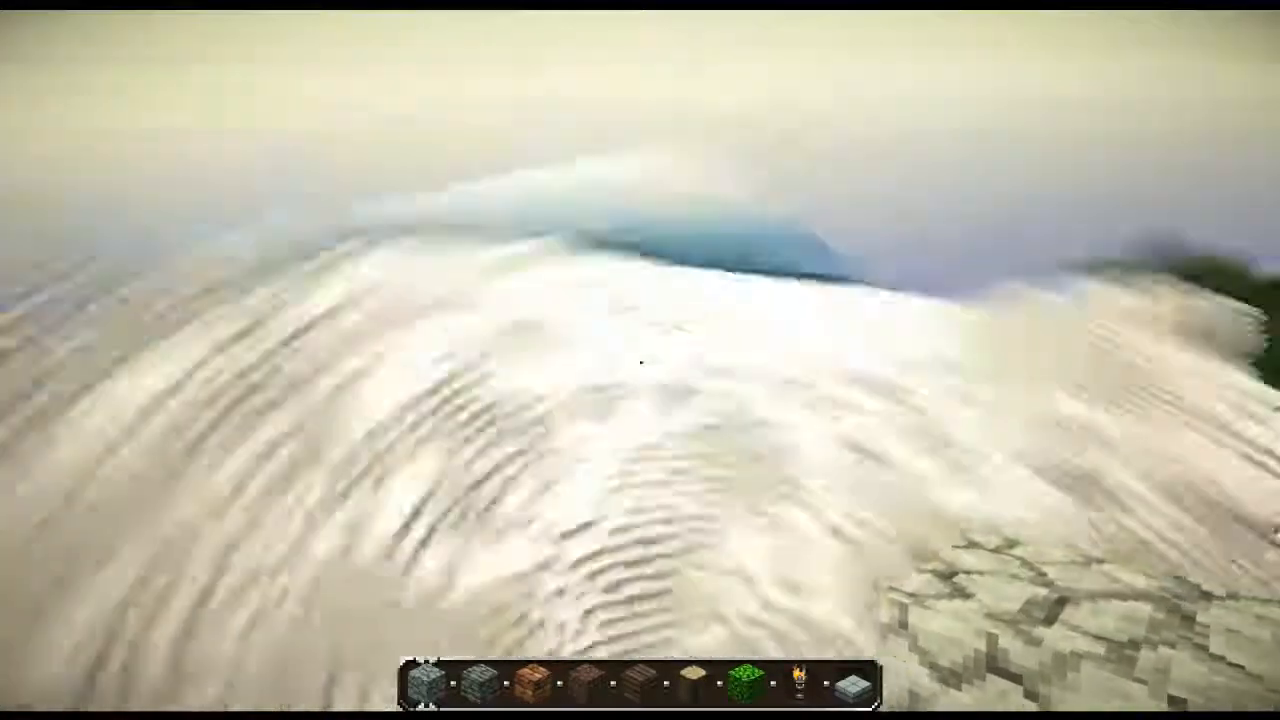
mouse_move(640, 360)
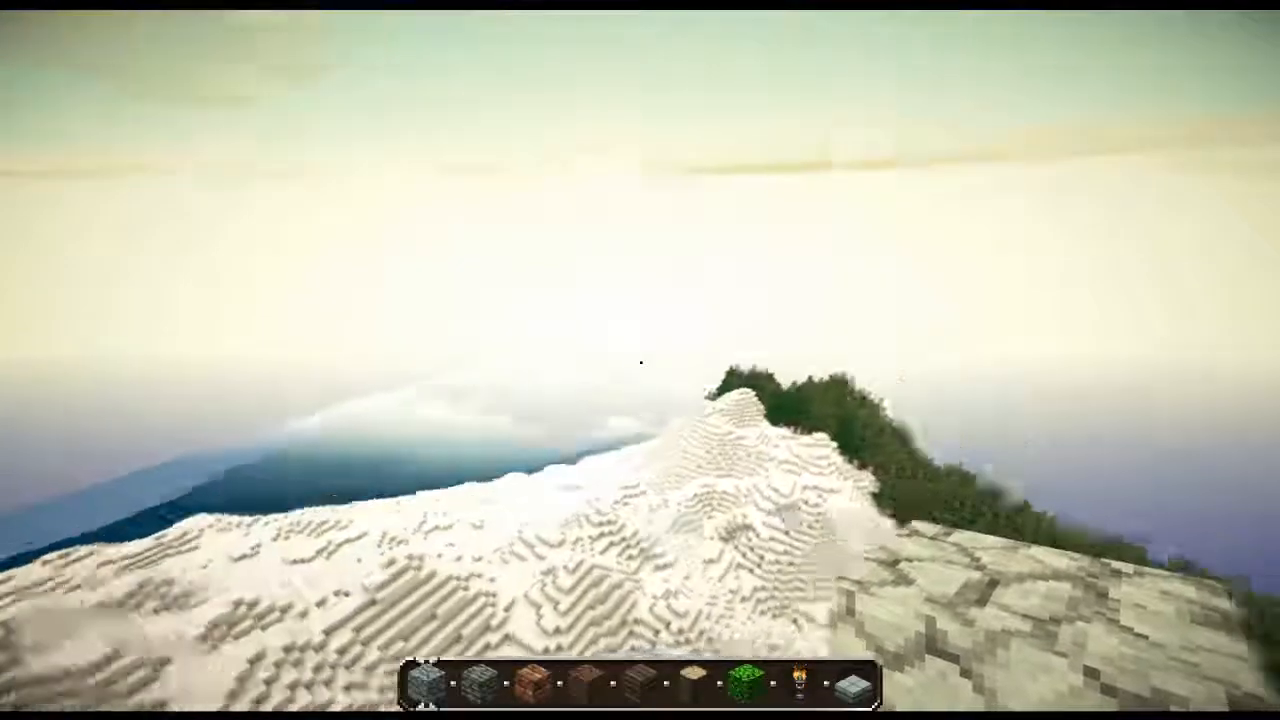
mouse_move(640, 360)
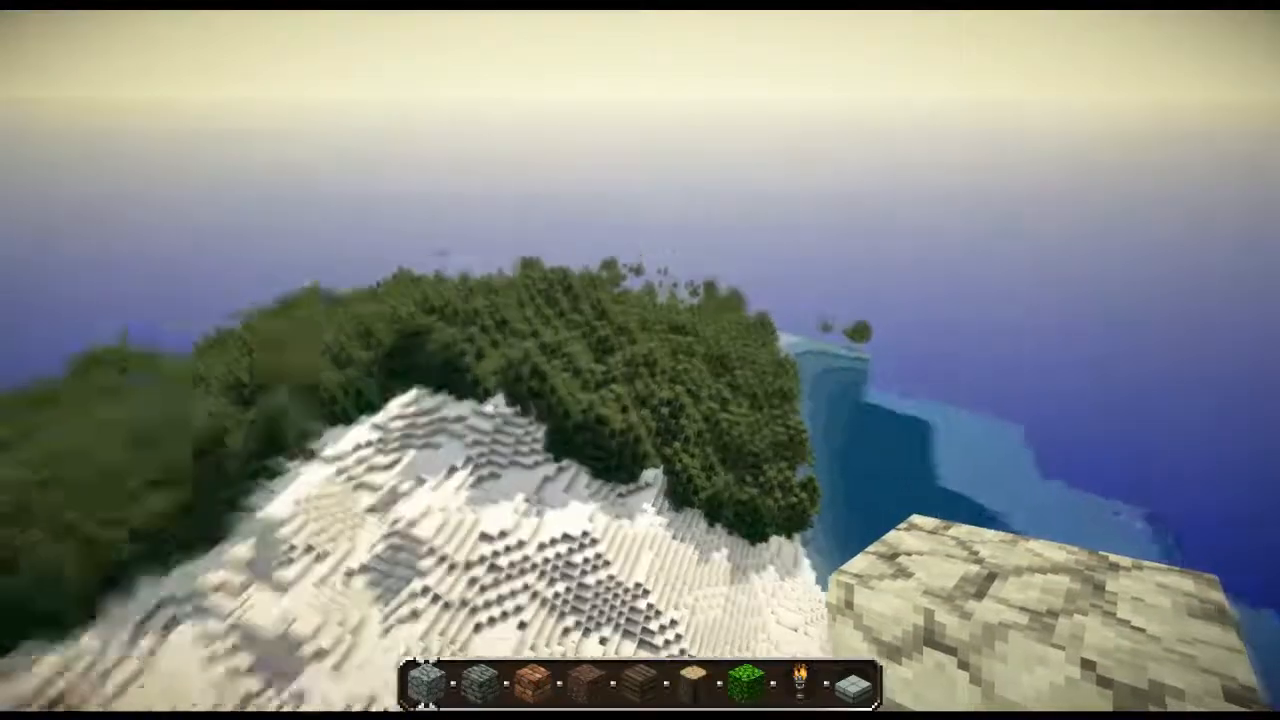
mouse_move(640, 360)
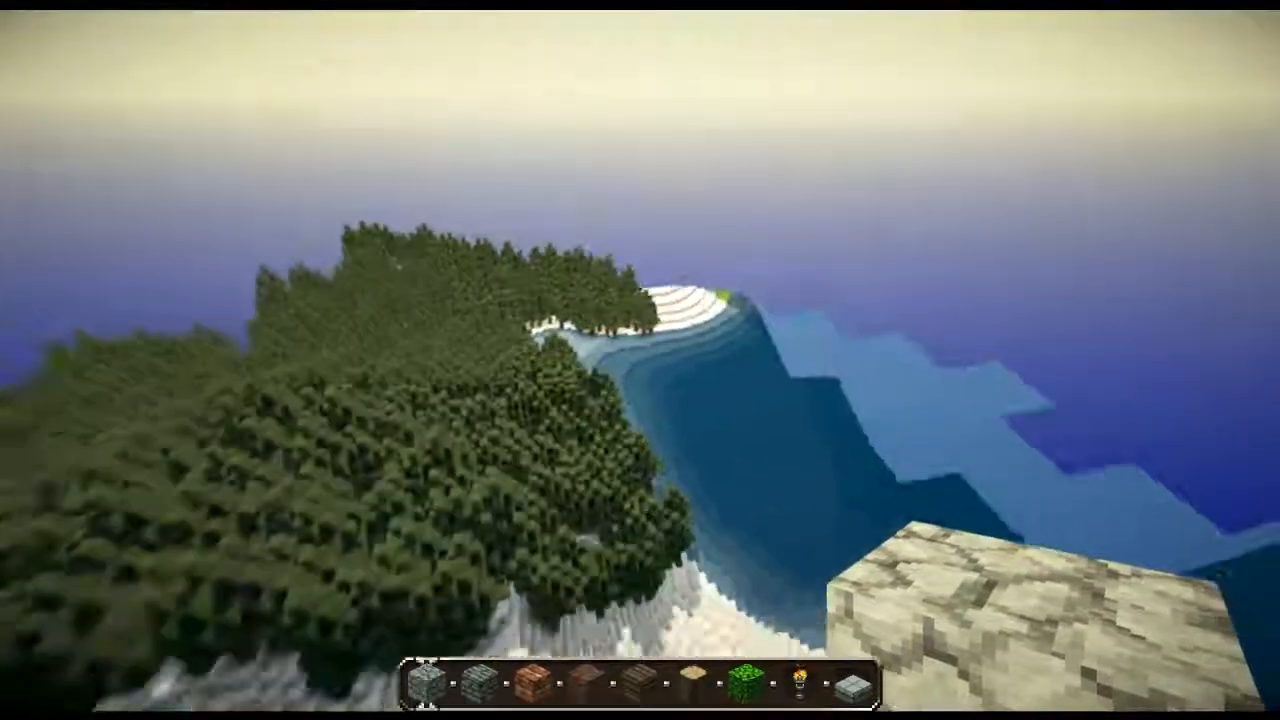
mouse_move(640, 360)
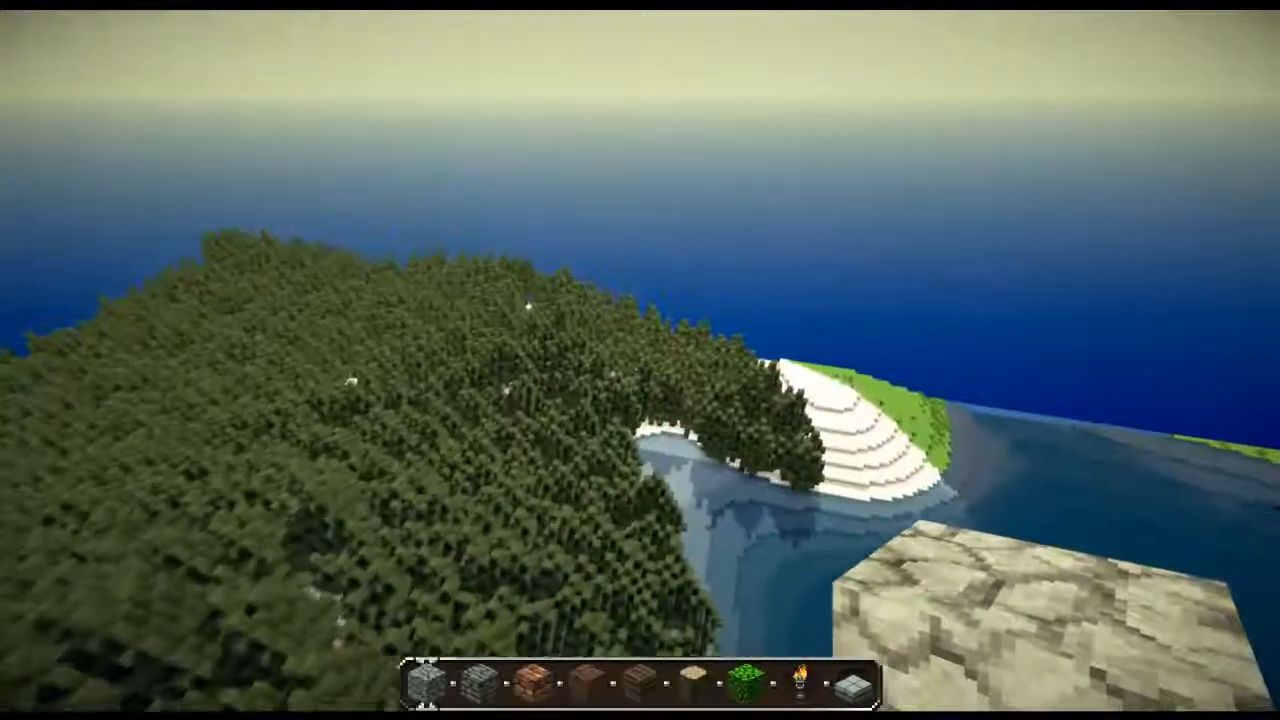
mouse_move(640, 360)
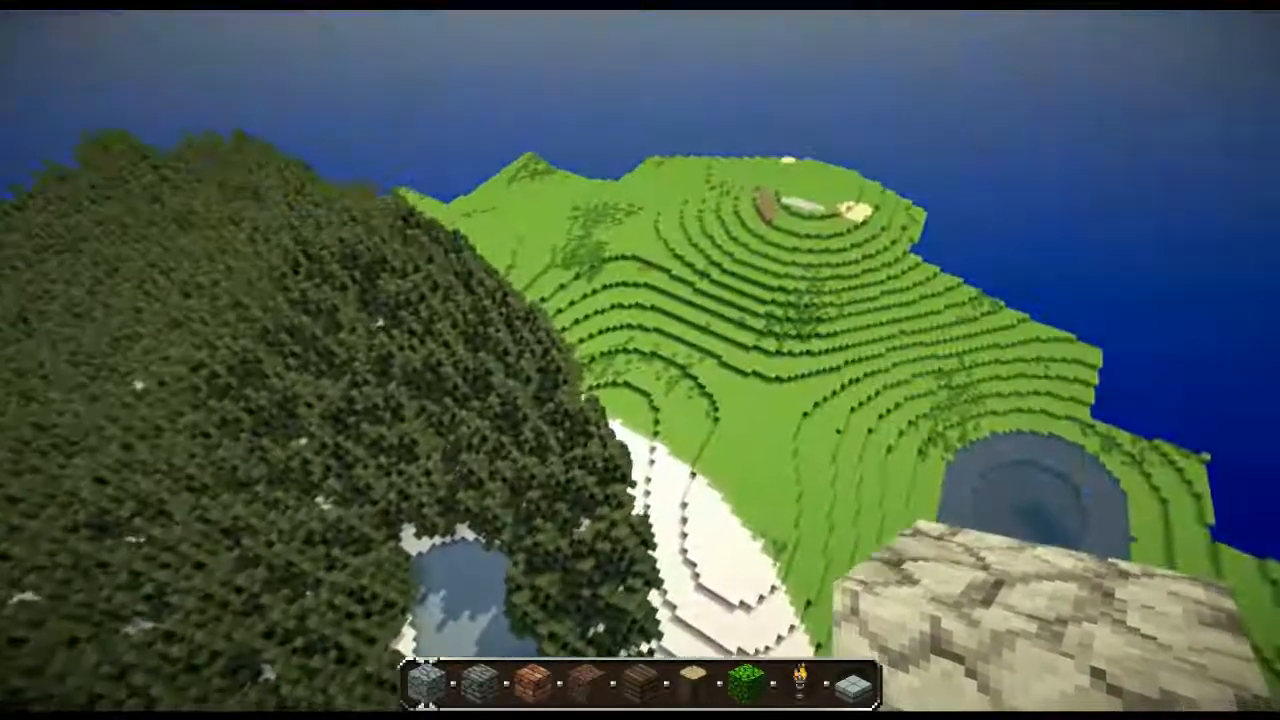
mouse_move(640, 360)
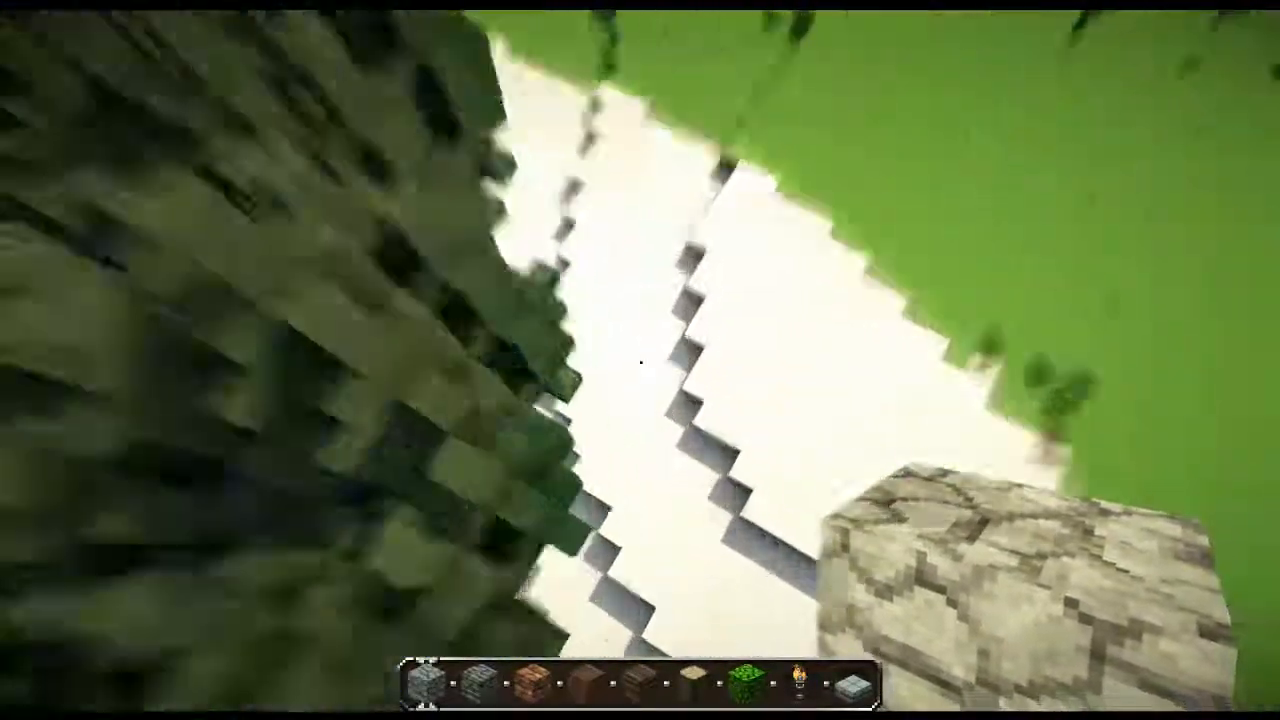
mouse_move(640, 360)
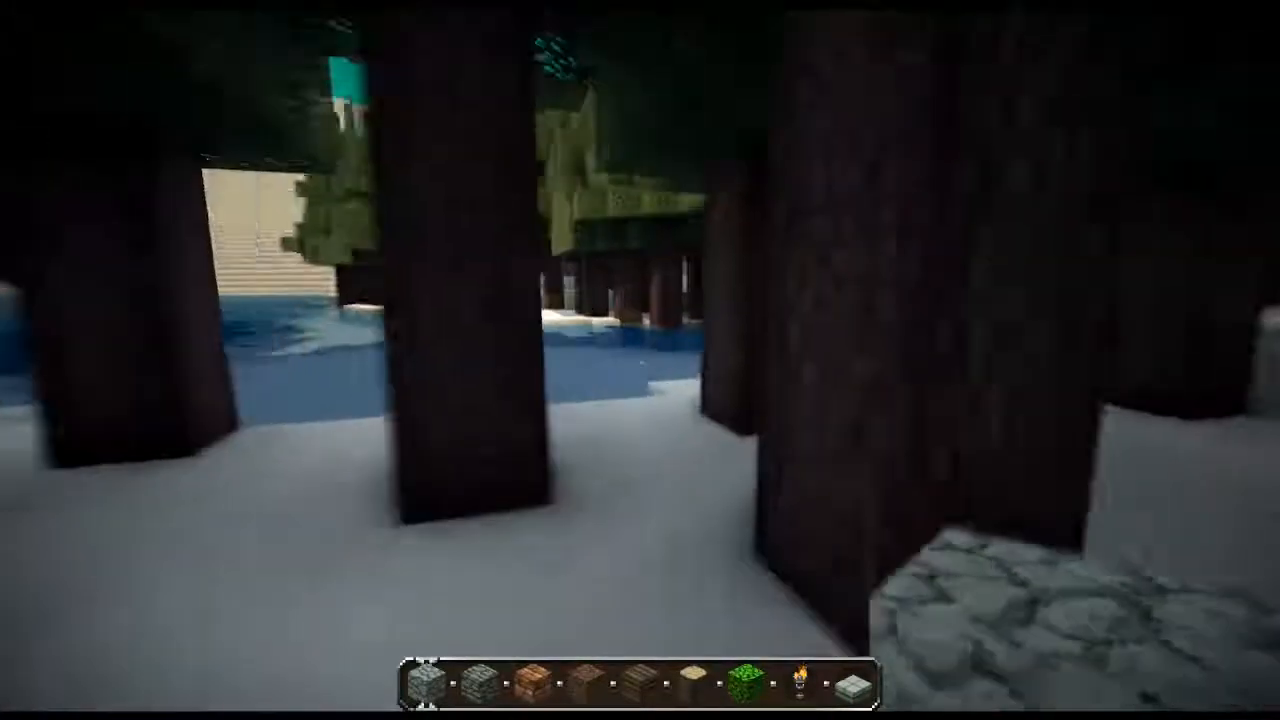
mouse_move(640, 360)
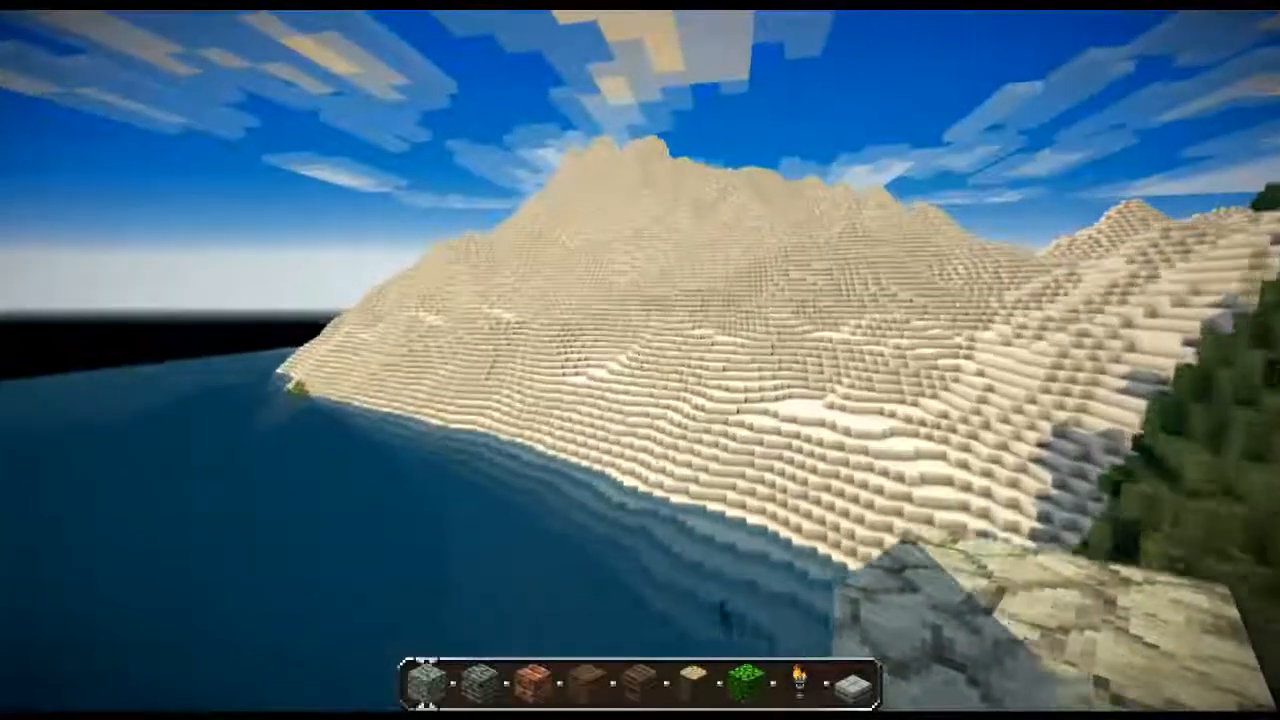
mouse_move(640, 360)
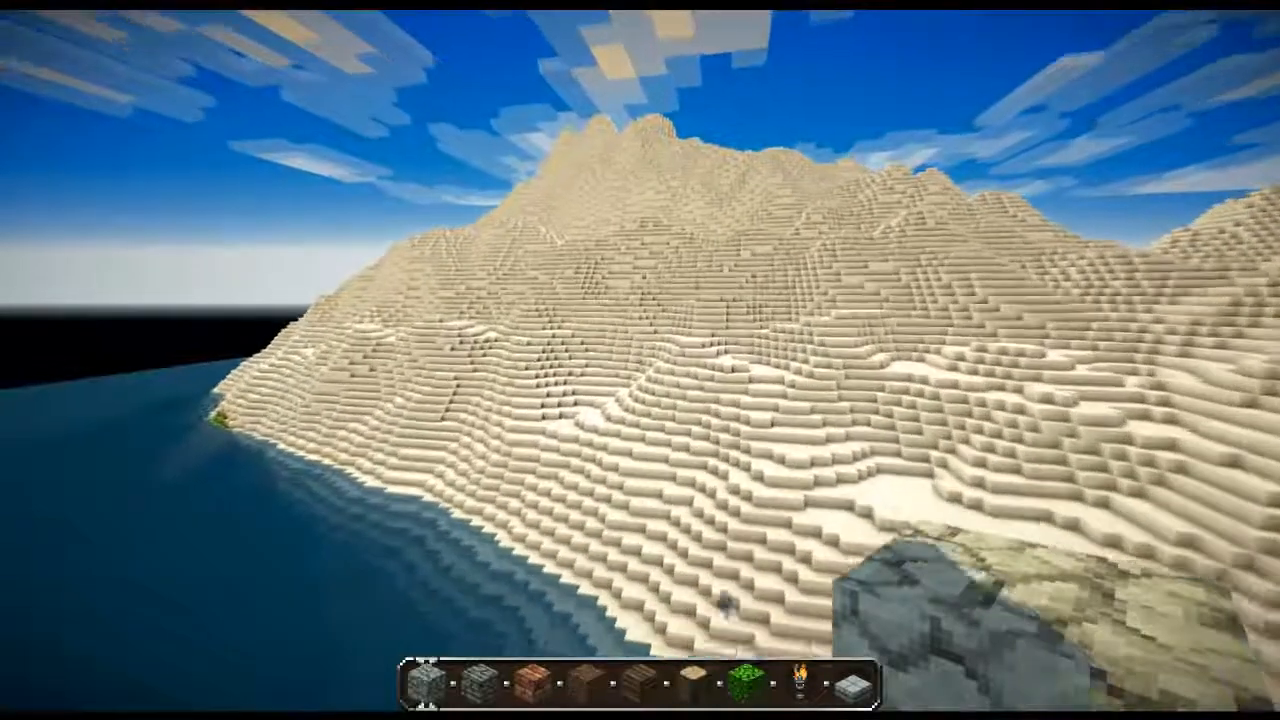
mouse_move(640, 360)
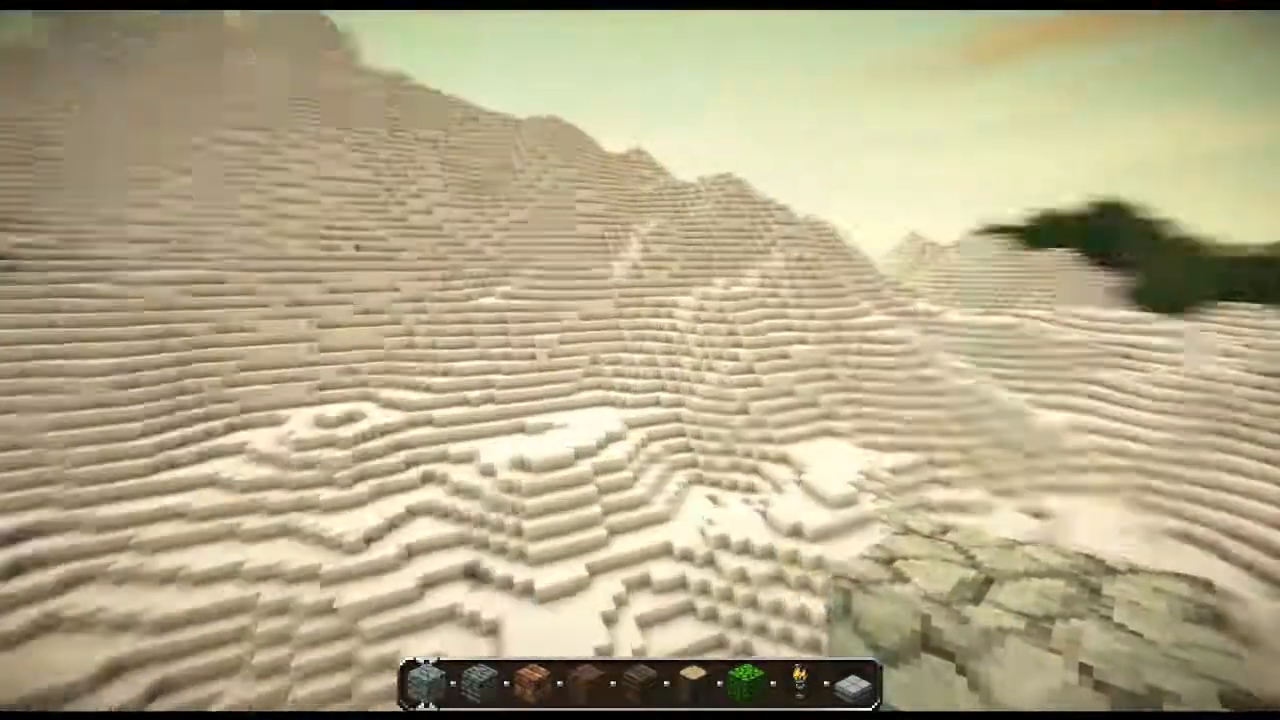
mouse_move(640, 360)
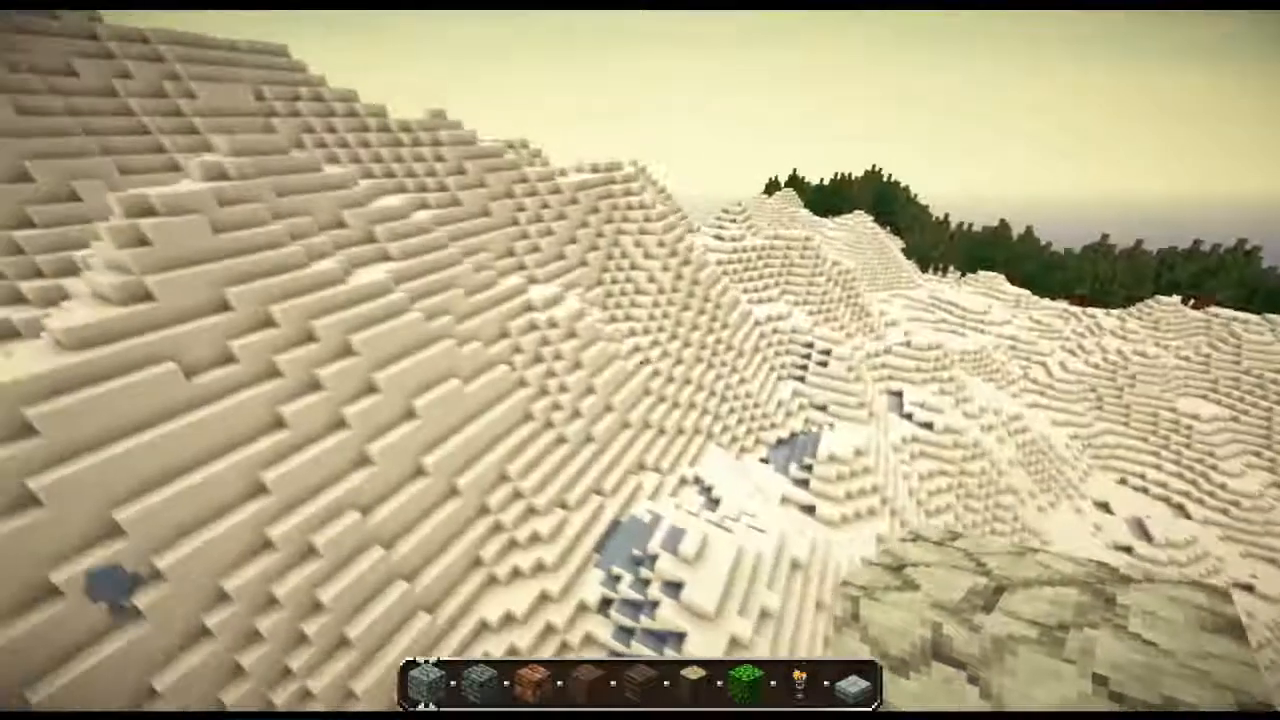
mouse_move(640, 360)
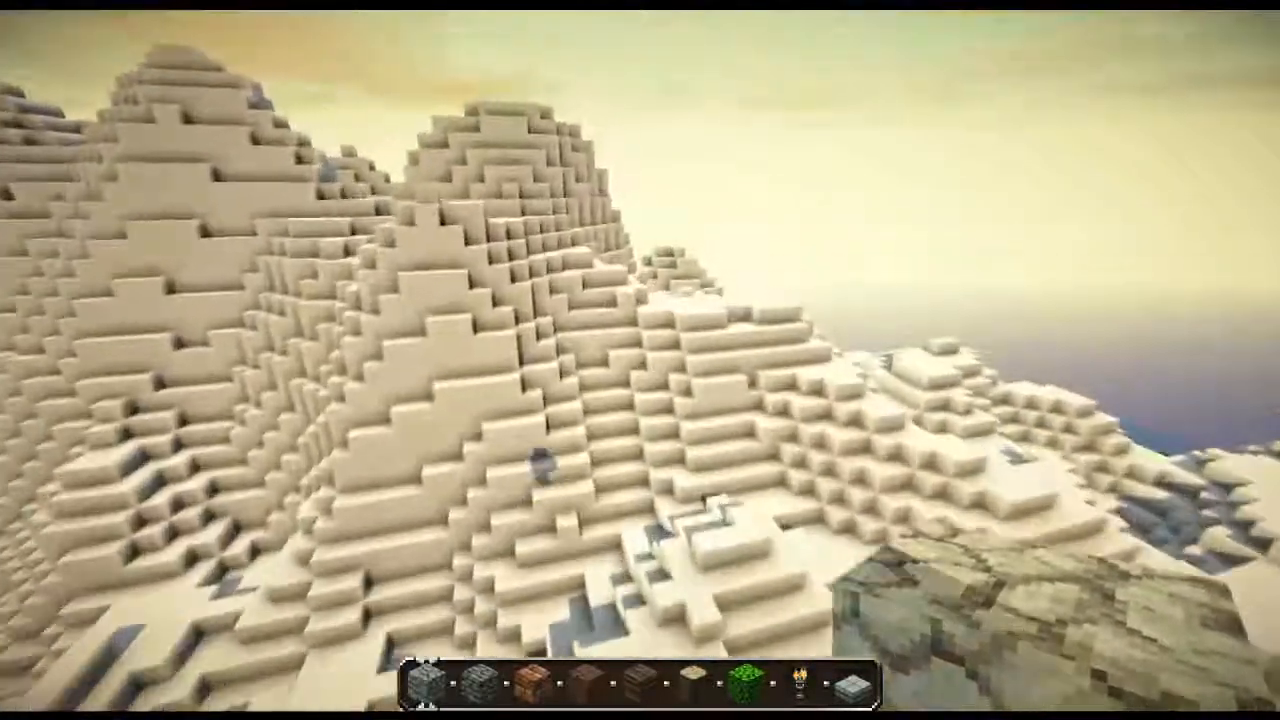
mouse_move(640, 360)
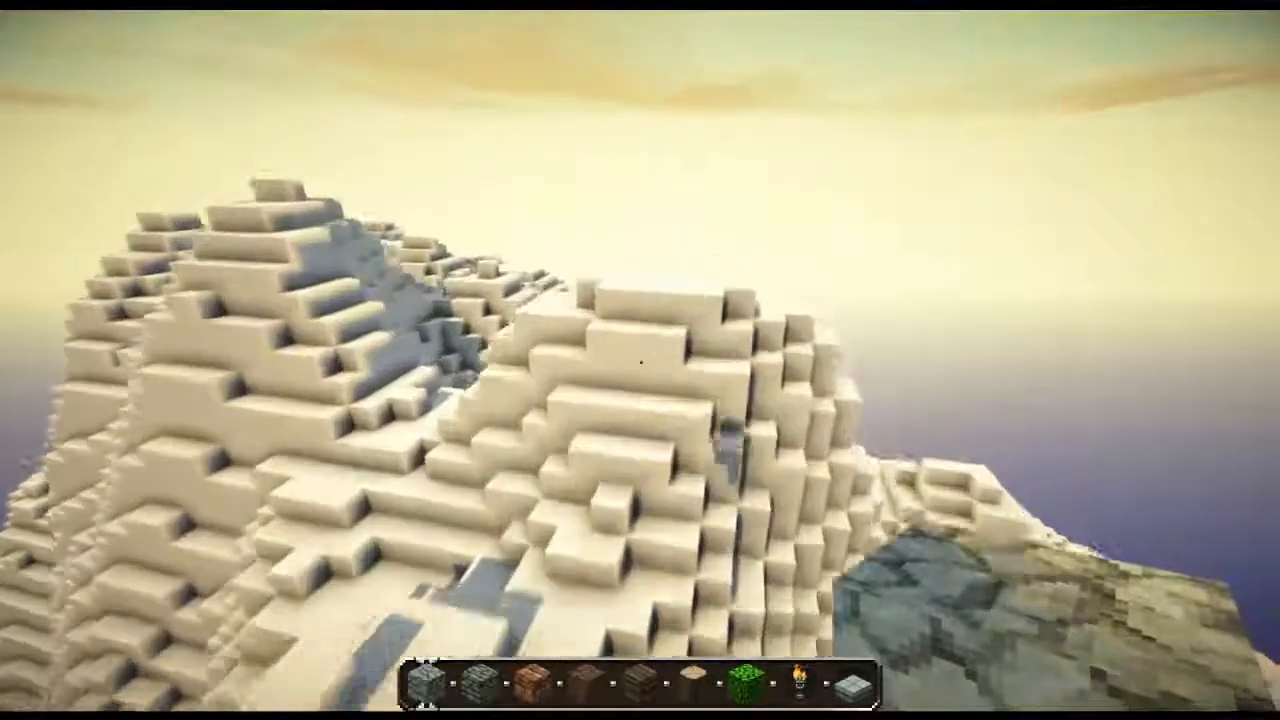
mouse_move(640, 360)
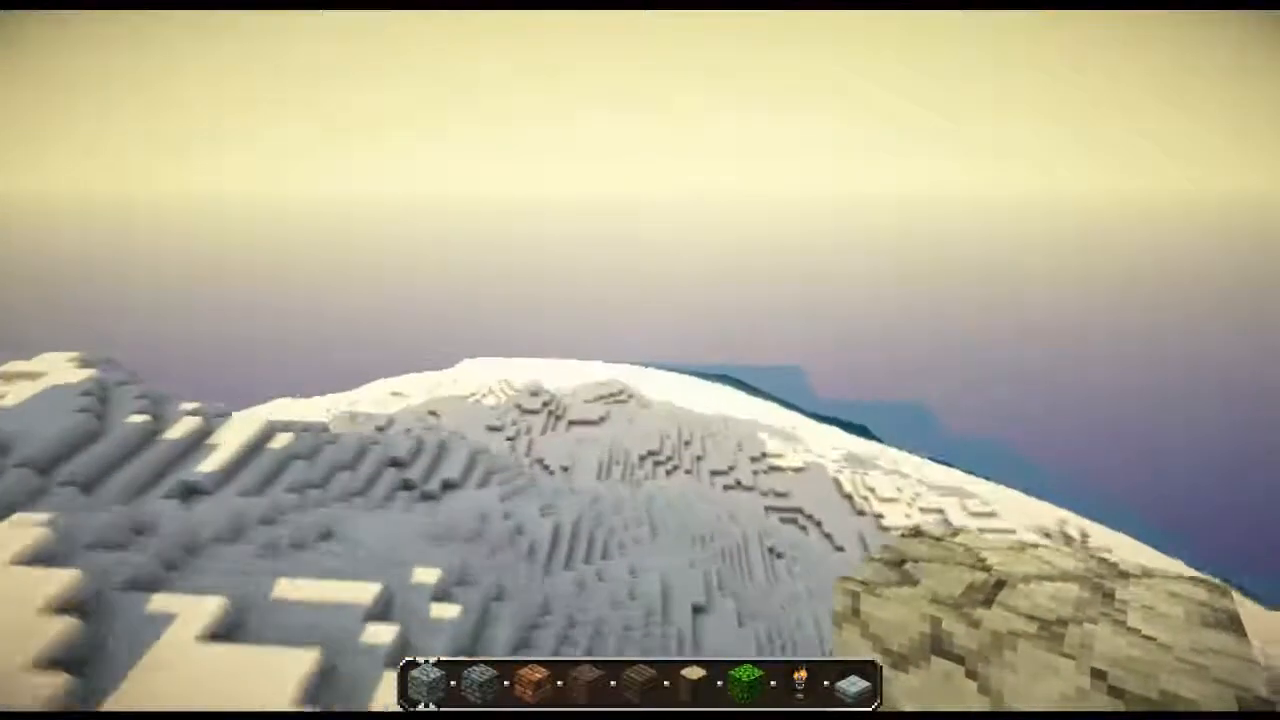
mouse_move(640, 360)
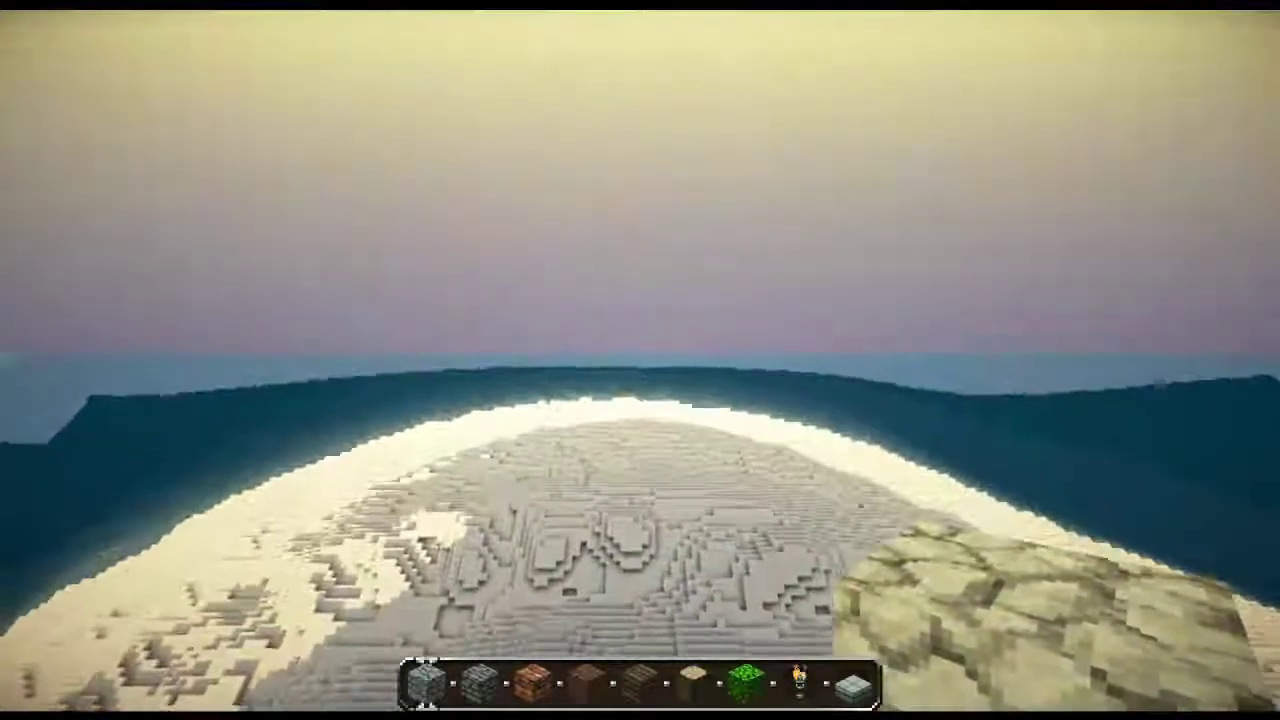
mouse_move(640, 360)
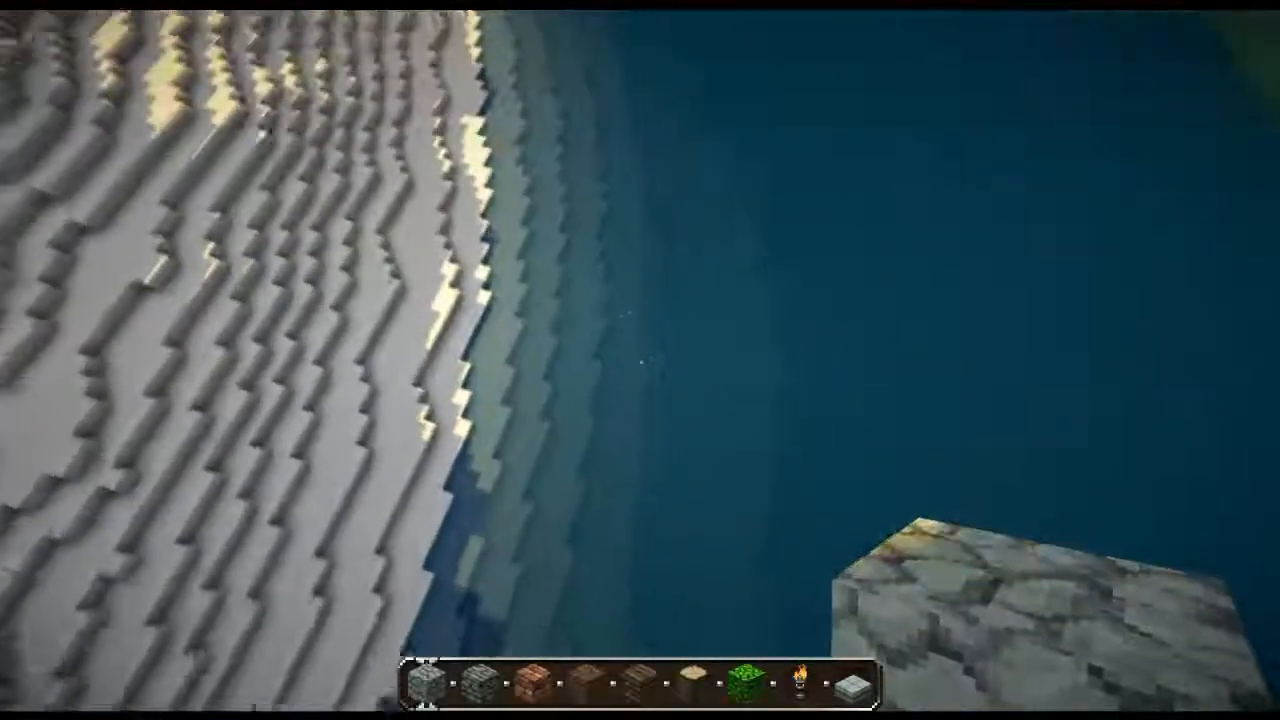
mouse_move(640, 360)
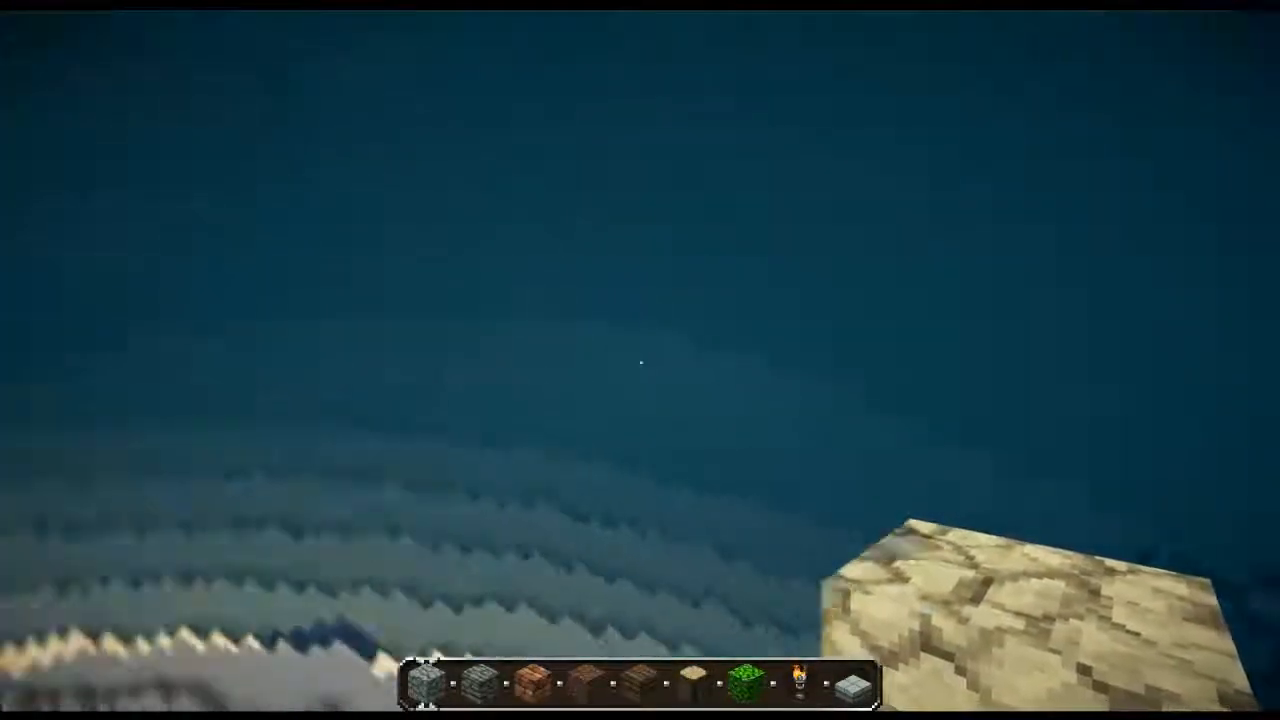
mouse_move(640, 360)
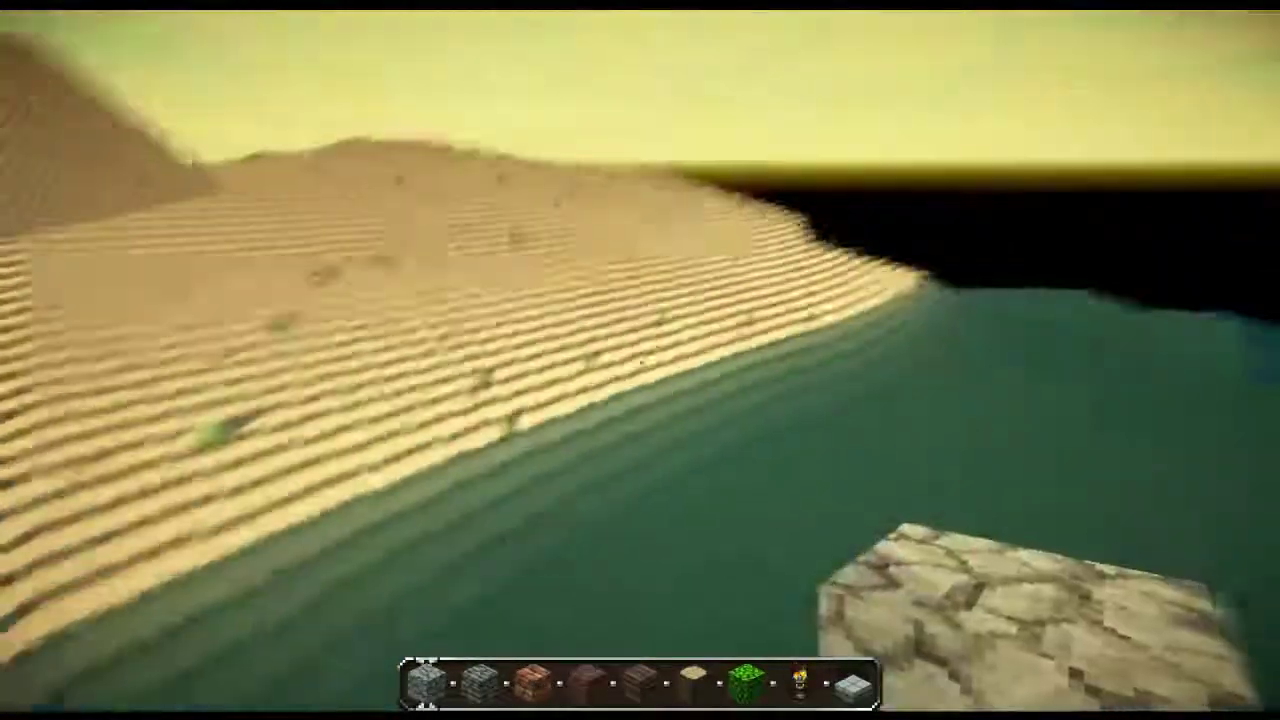
mouse_move(640, 360)
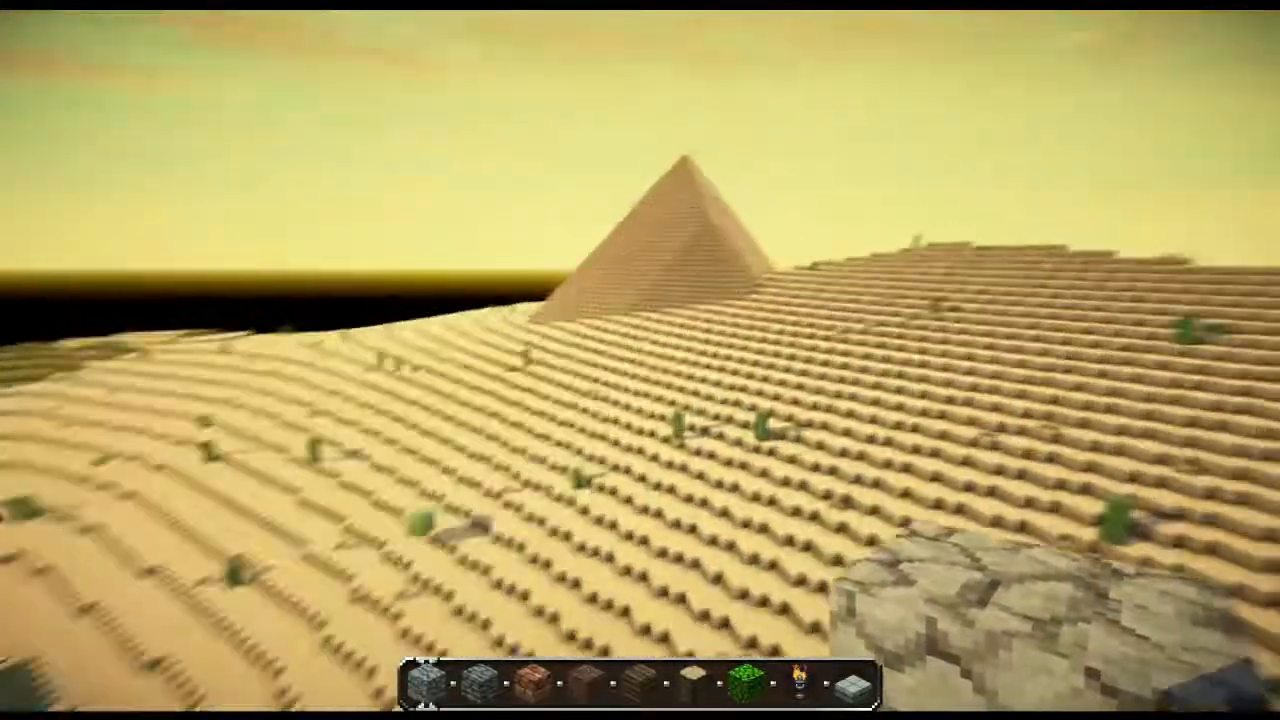
mouse_move(640, 360)
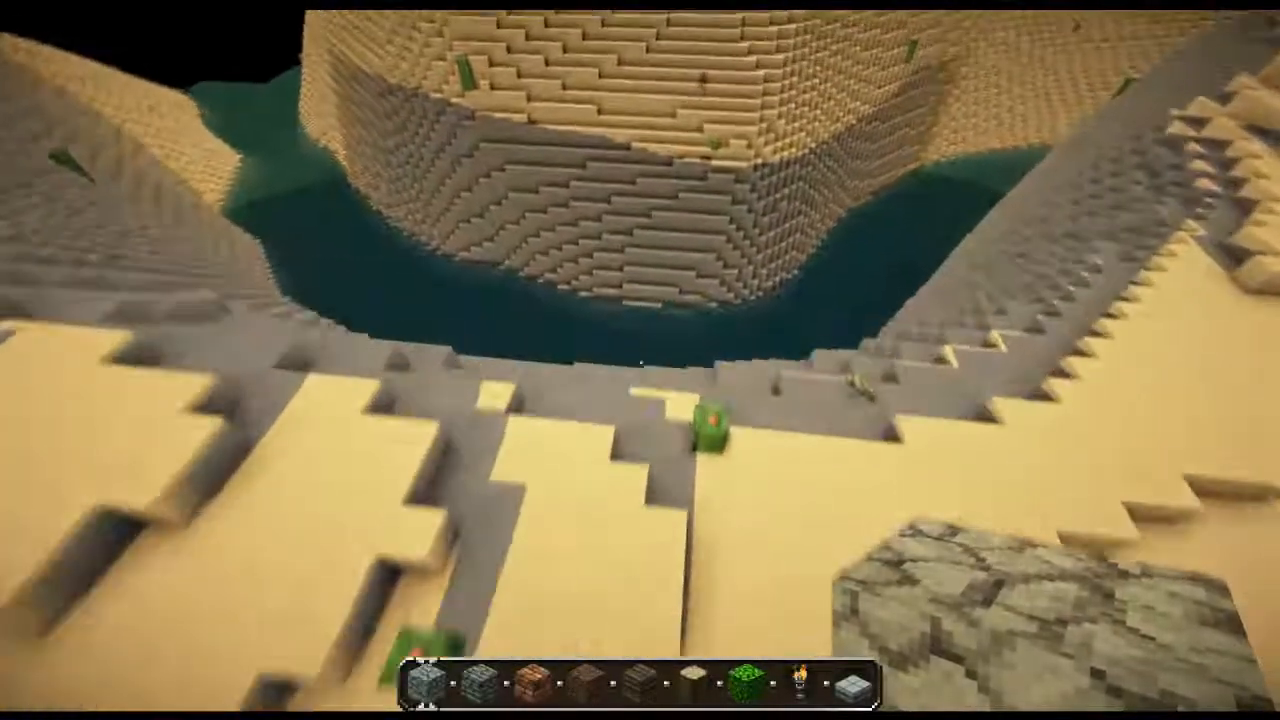
mouse_move(640, 360)
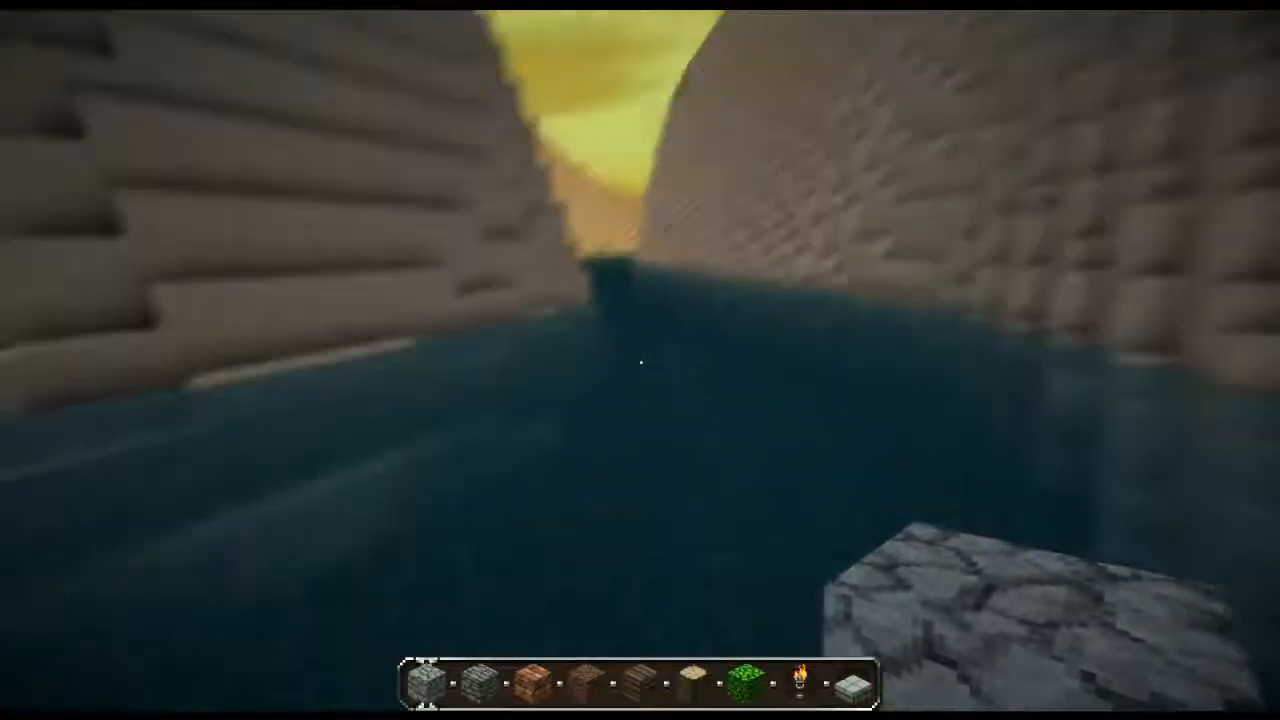
mouse_move(640, 360)
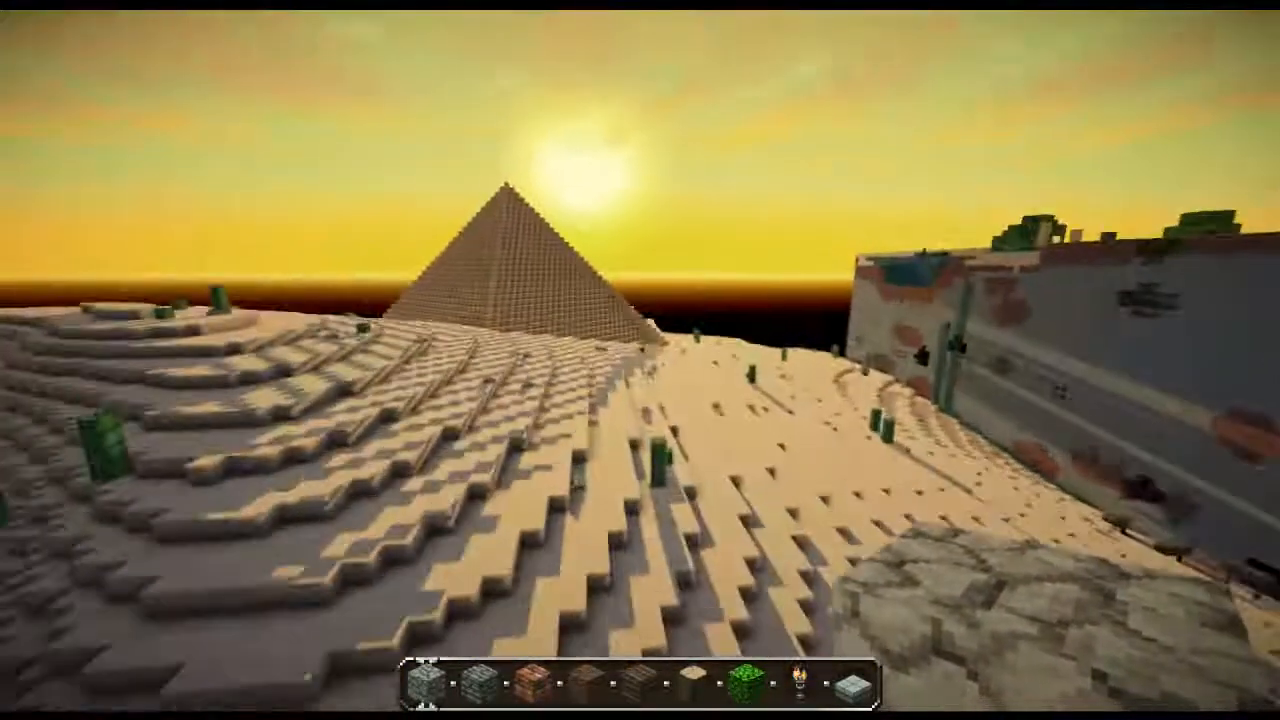
mouse_move(640, 360)
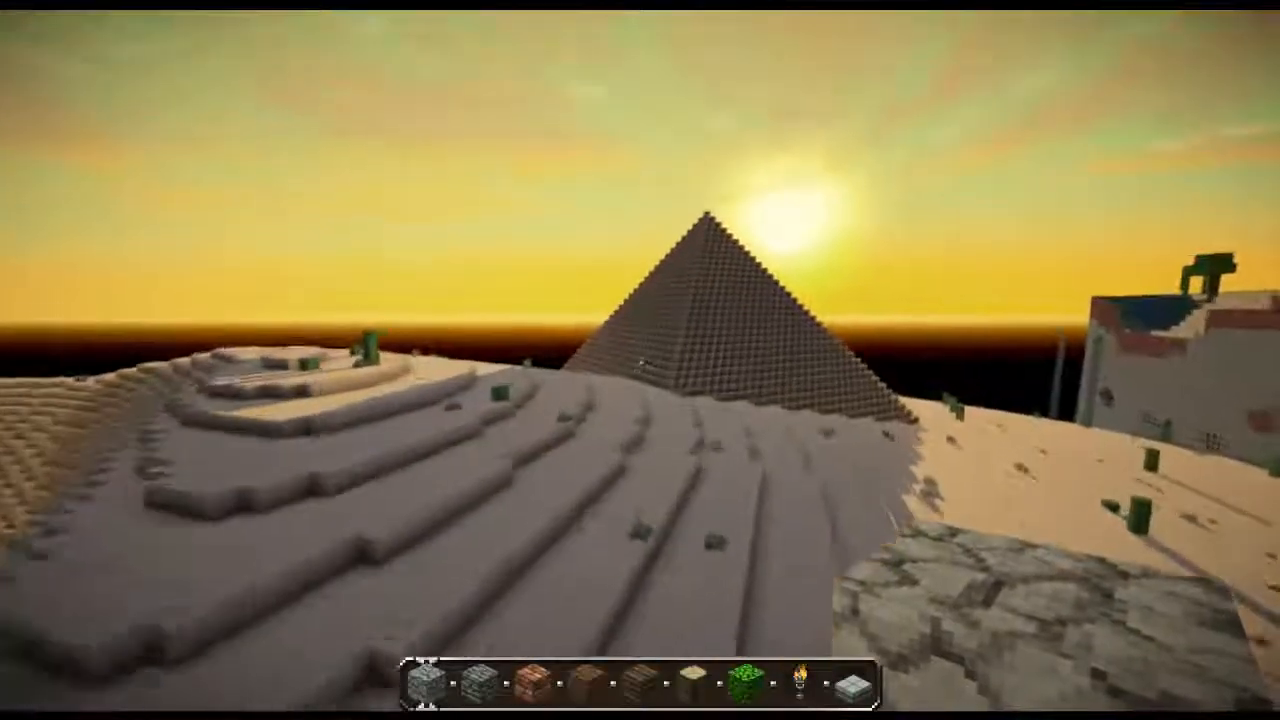